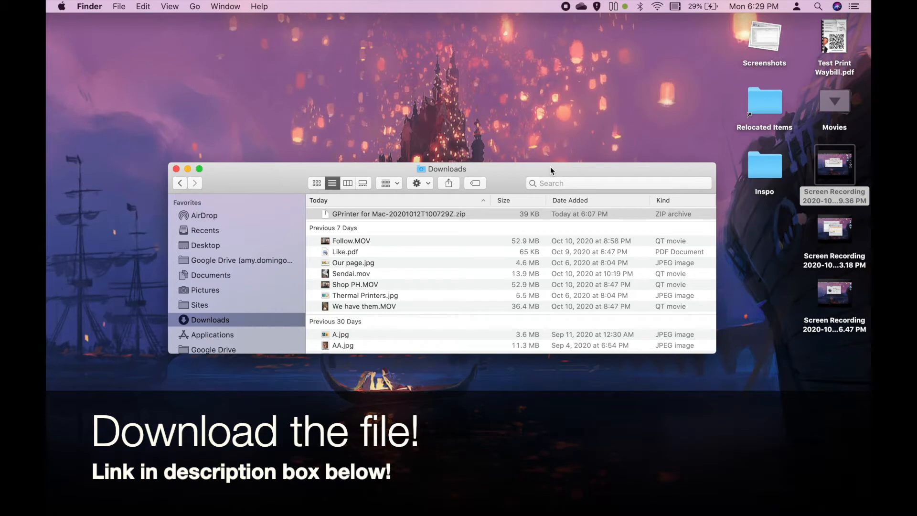
mouse_move(473, 221)
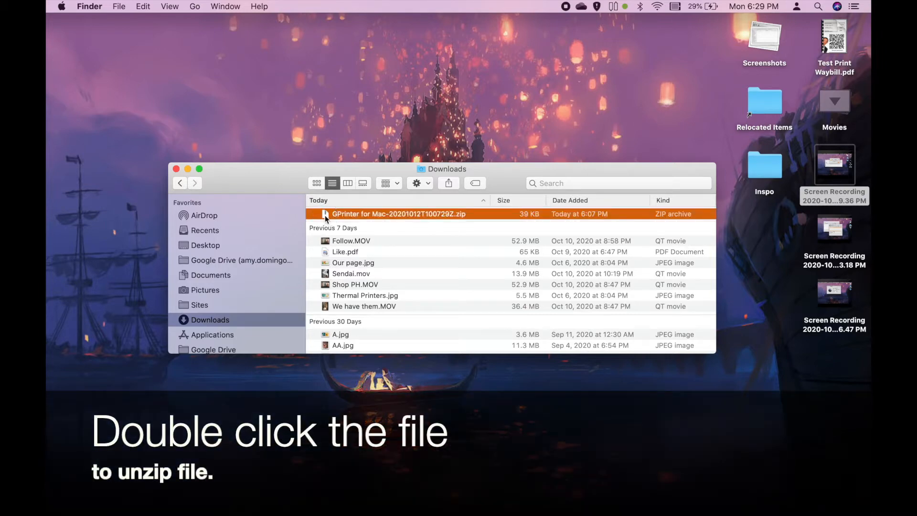
- Unzip the GPrinter archive in Downloads and select Gprinter_mac.pkg in the extracted folder
double_click(397, 214)
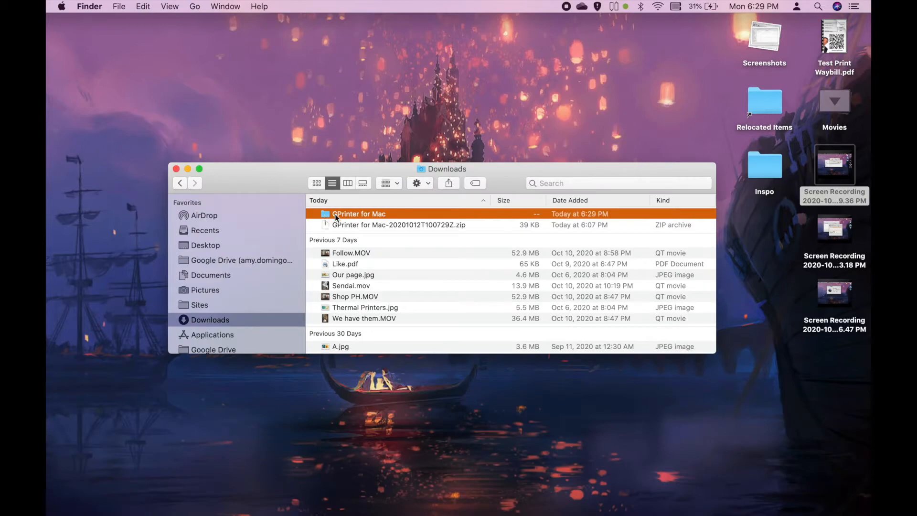
double_click(359, 213)
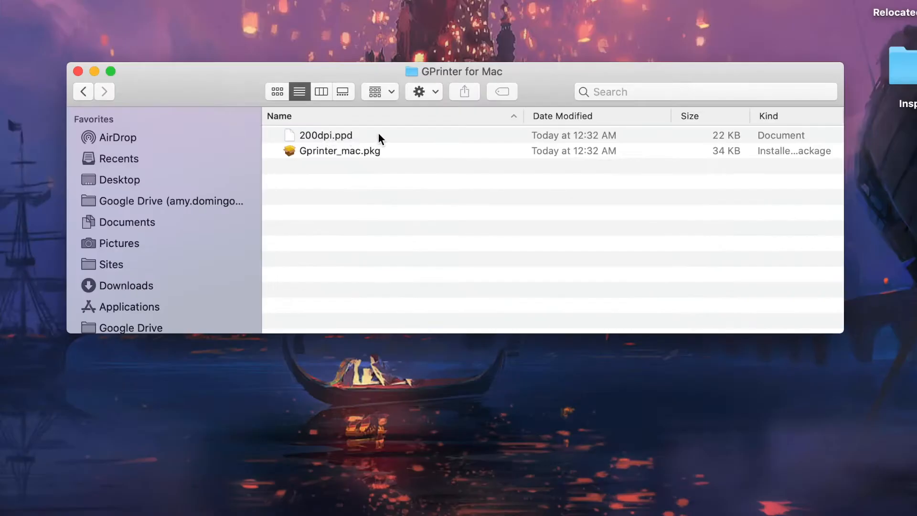
left_click(339, 150)
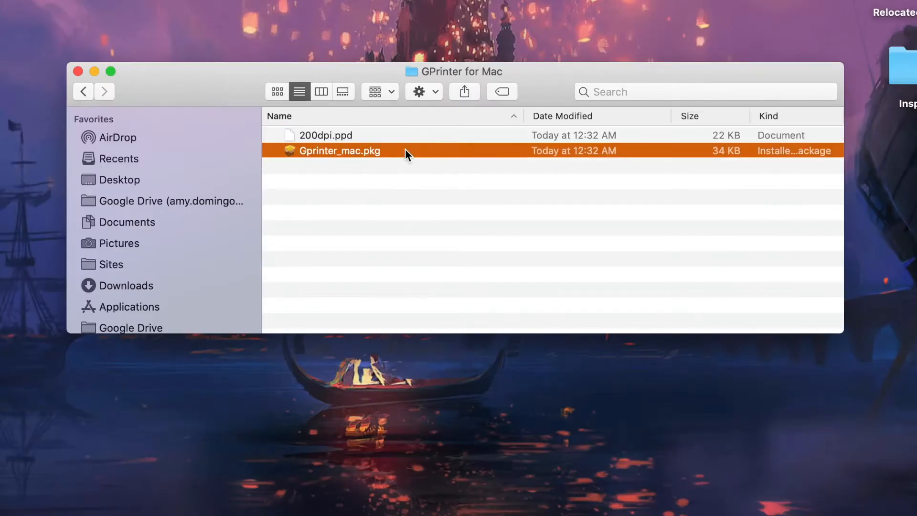
mouse_move(359, 167)
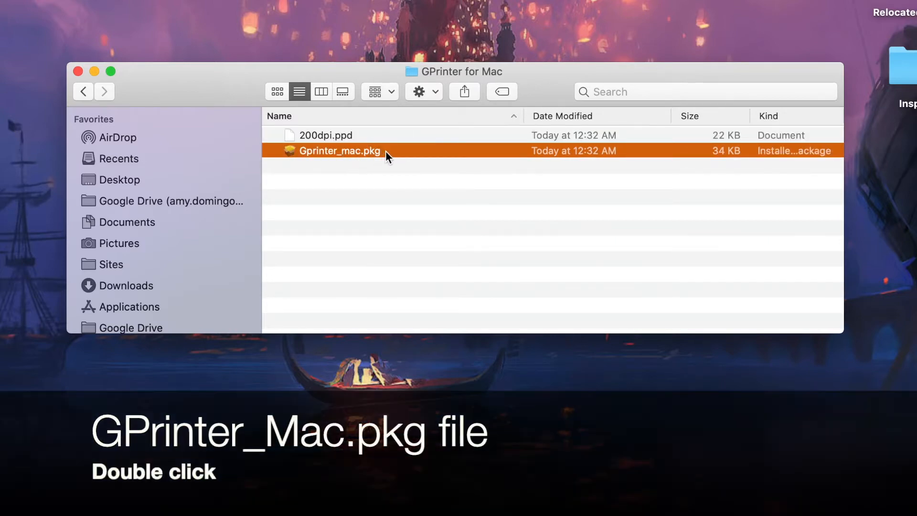
double_click(338, 151)
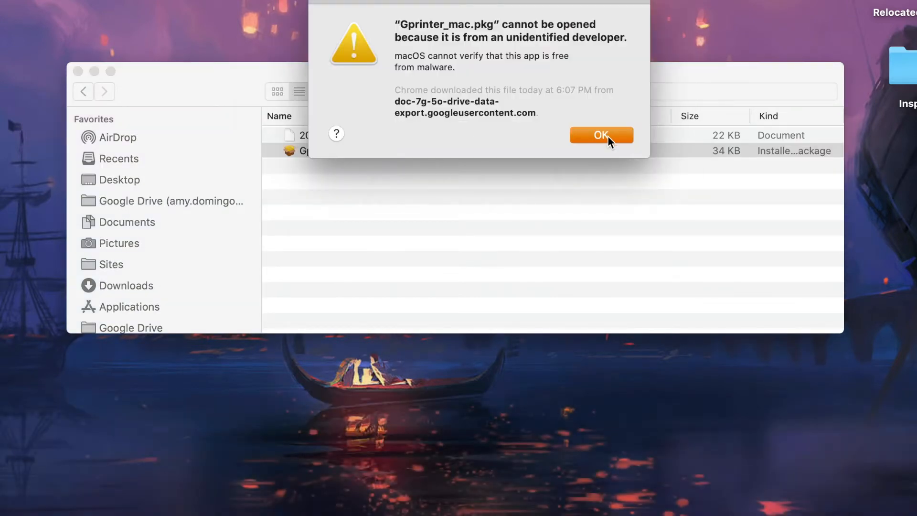
mouse_move(490, 37)
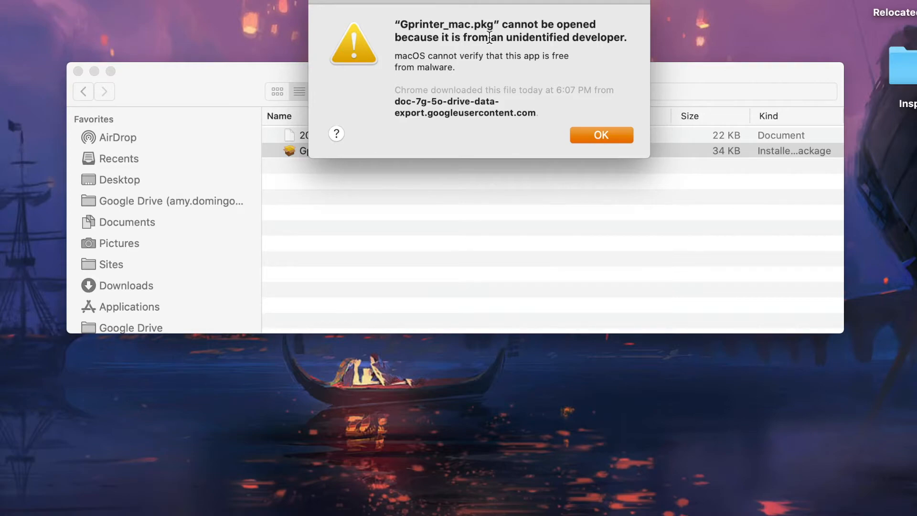
left_click(601, 135)
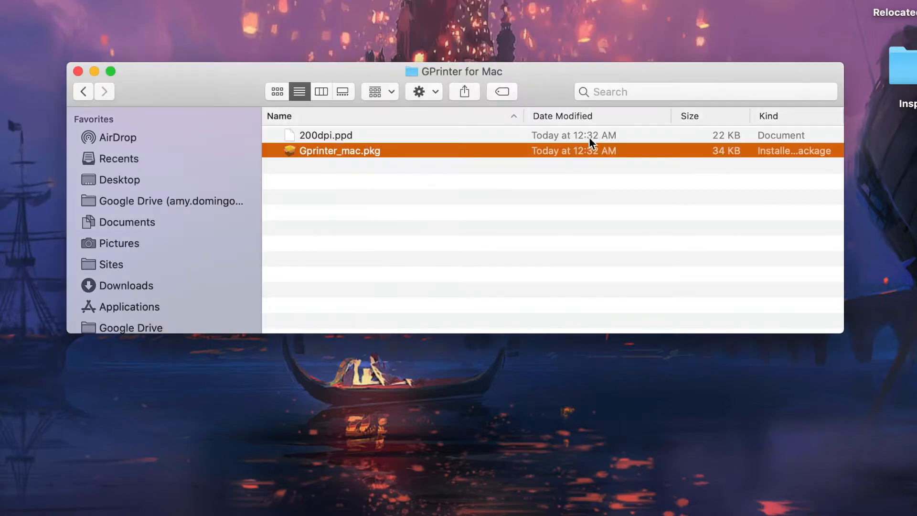
- In Security & Privacy, allow the blocked Gprinter_mac.pkg from an unidentified developer to open anyway
left_click(61, 6)
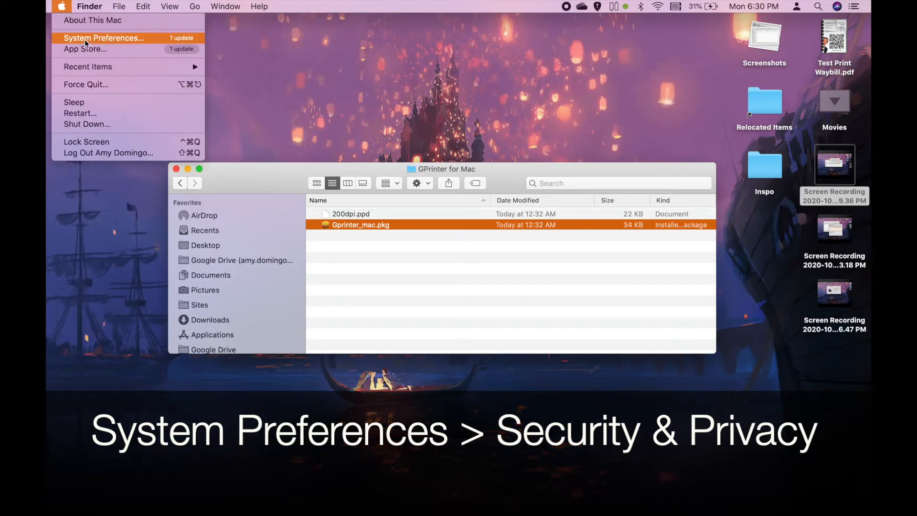
left_click(103, 38)
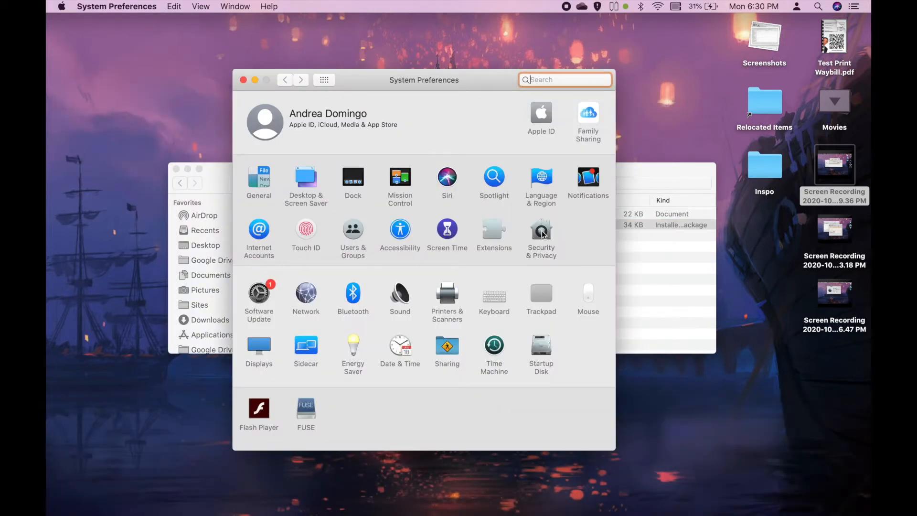
left_click(540, 232)
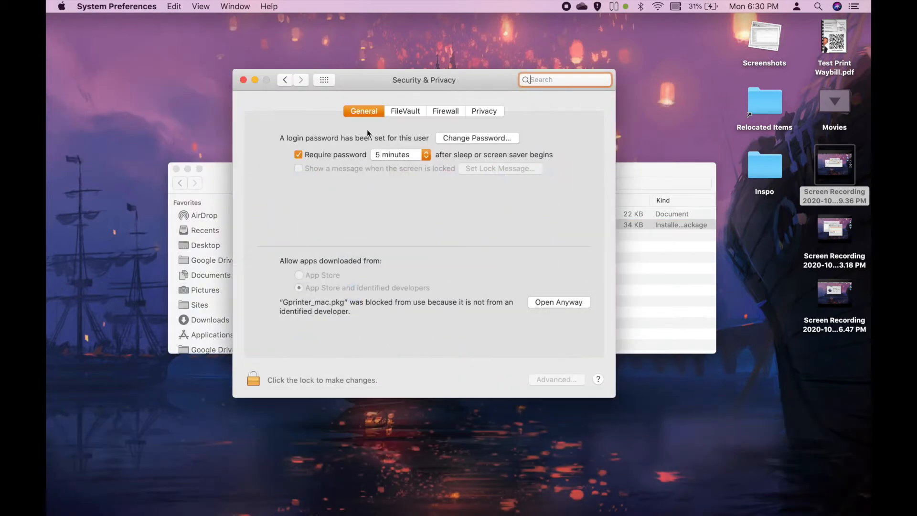
mouse_move(338, 321)
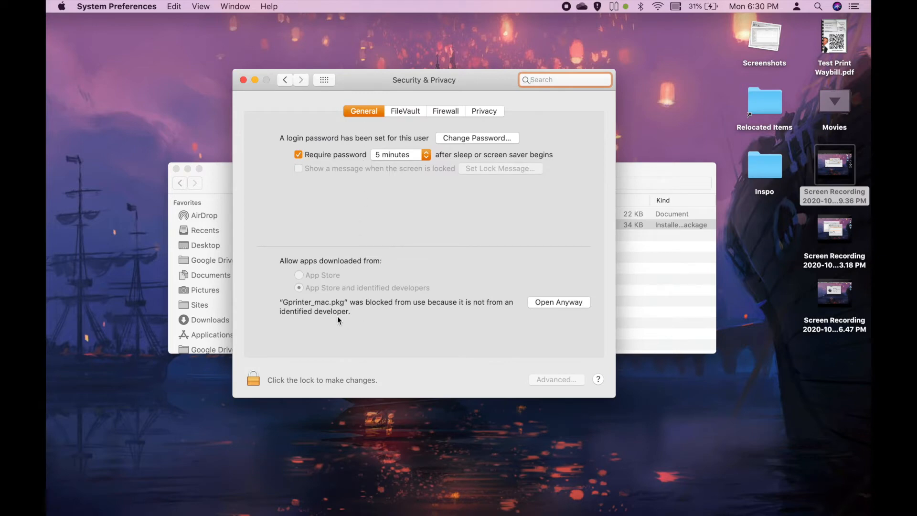
mouse_move(391, 314)
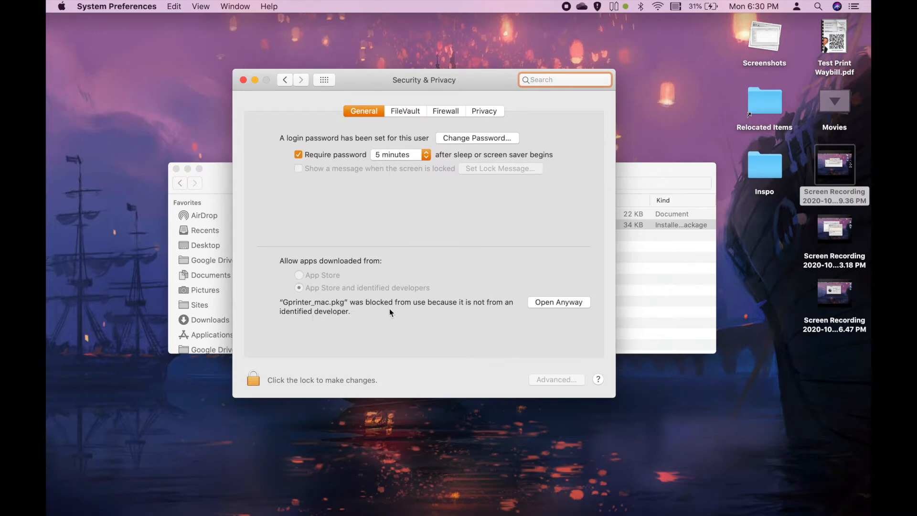
mouse_move(518, 307)
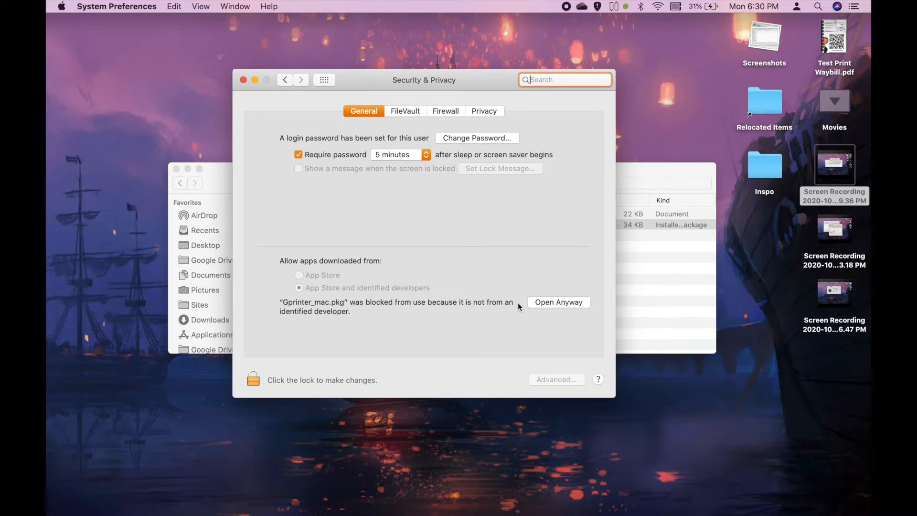
left_click(557, 302)
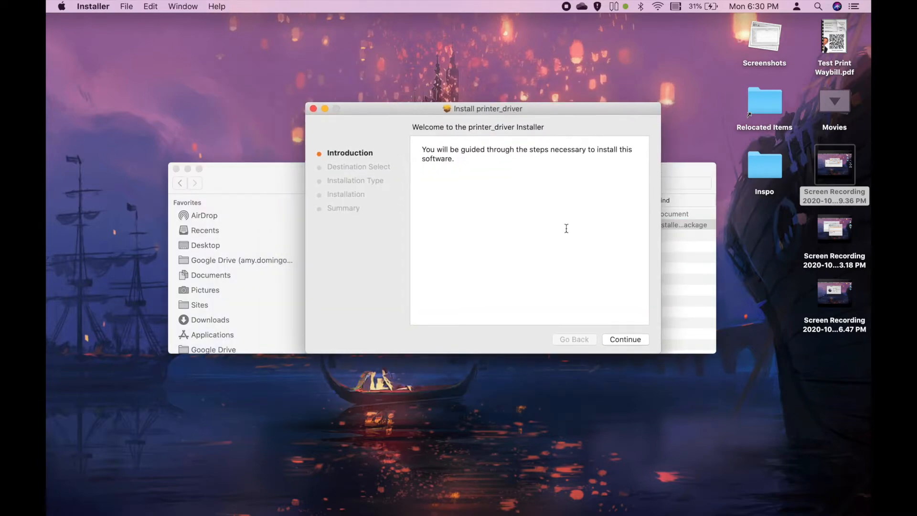
mouse_move(426, 178)
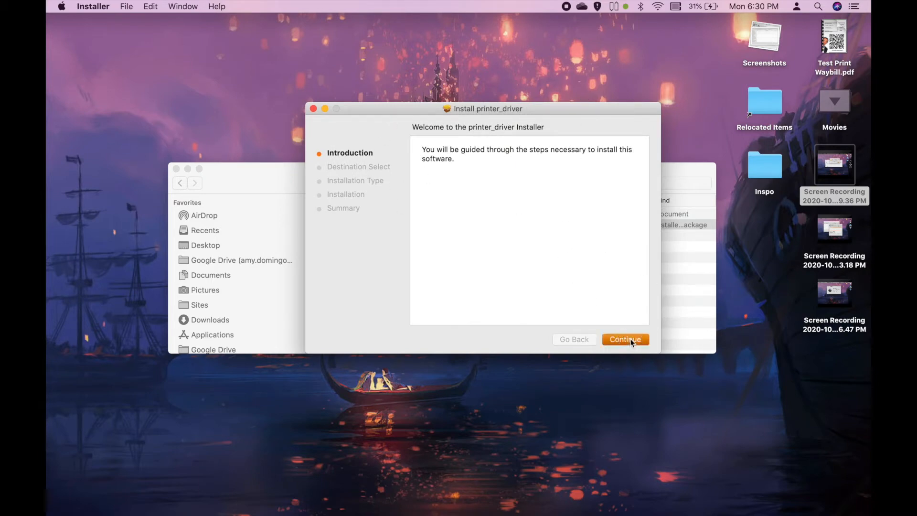
- Install printer_driver on Macintosh HD, close the installer on success and grant Downloads access
left_click(625, 339)
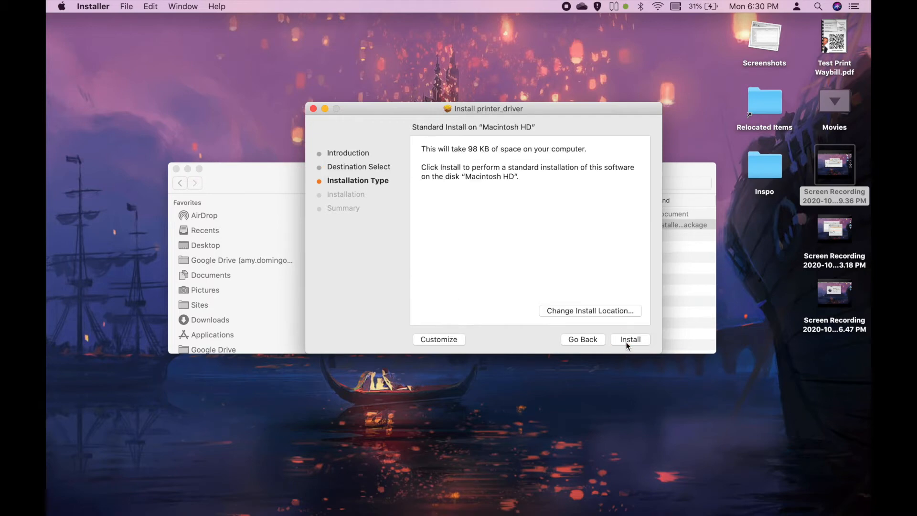
left_click(630, 340)
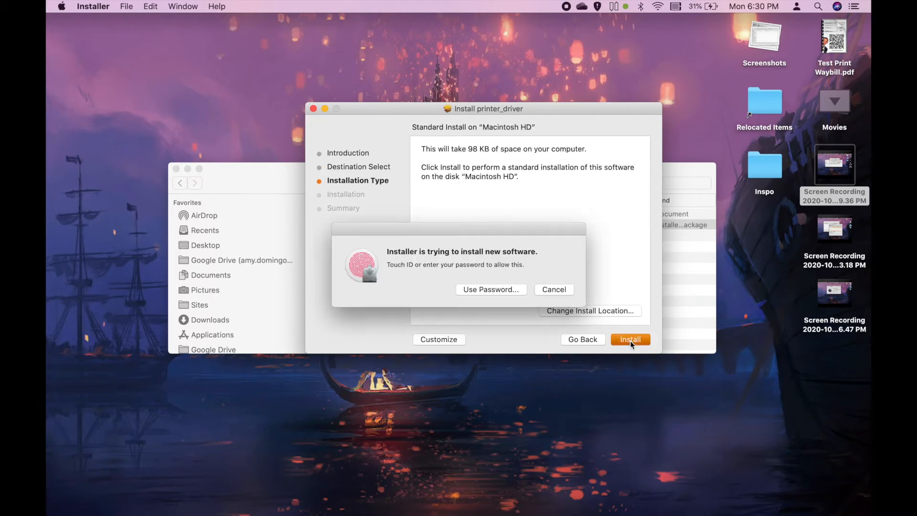
mouse_move(483, 292)
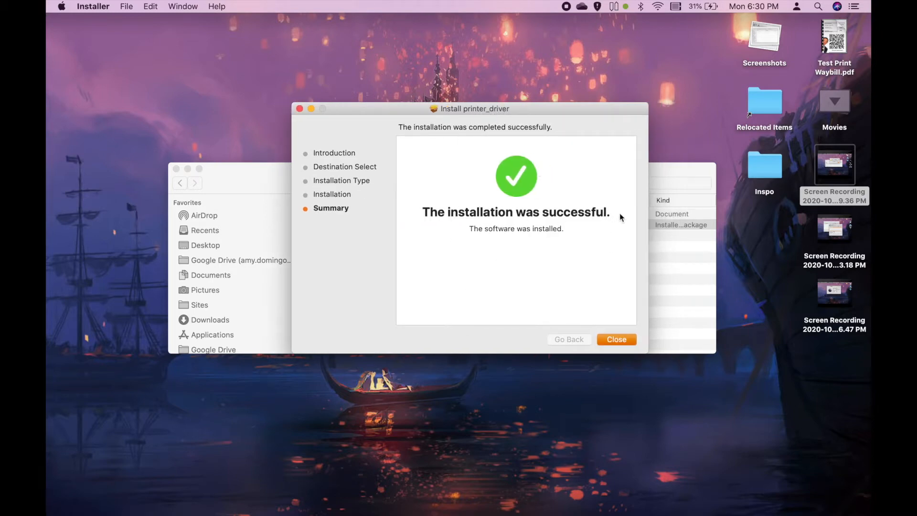
mouse_move(648, 353)
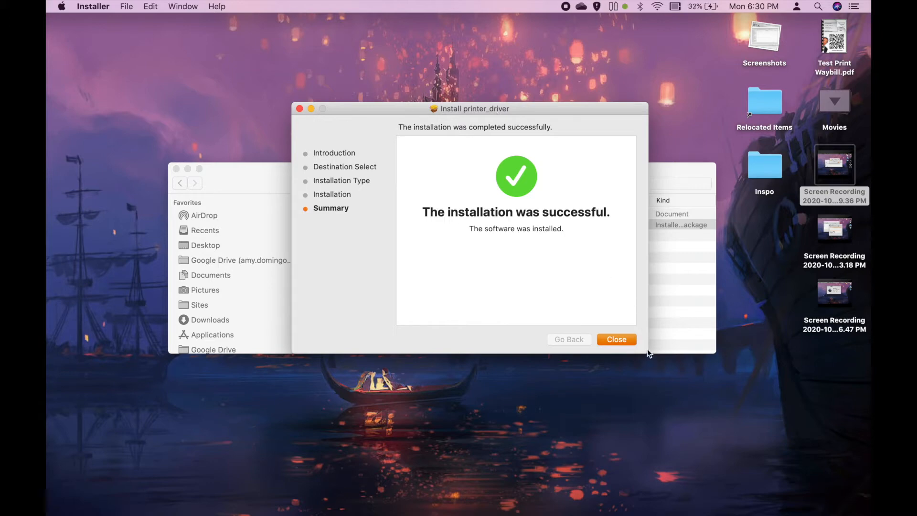
mouse_move(609, 145)
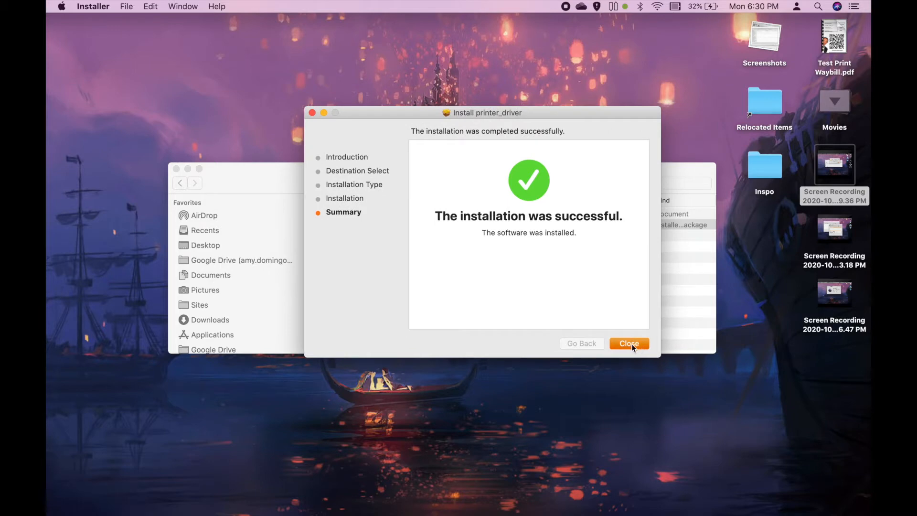
left_click(628, 343)
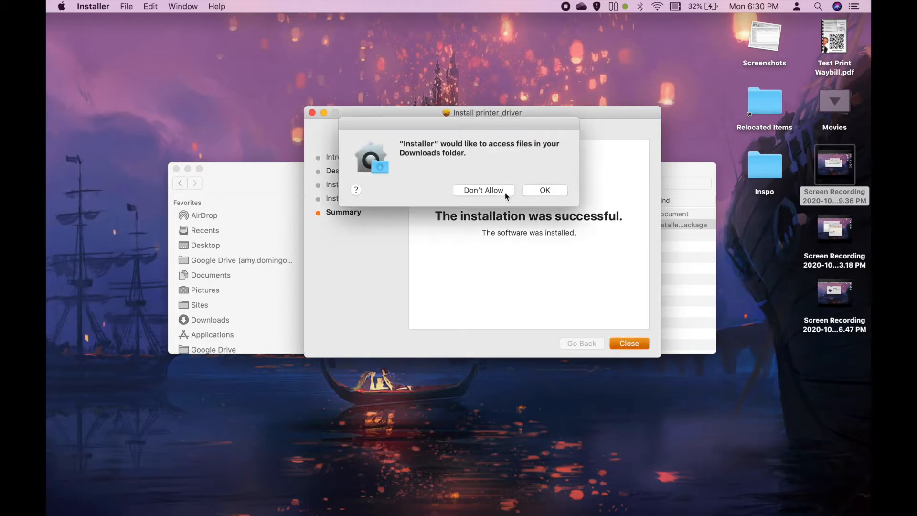
mouse_move(515, 193)
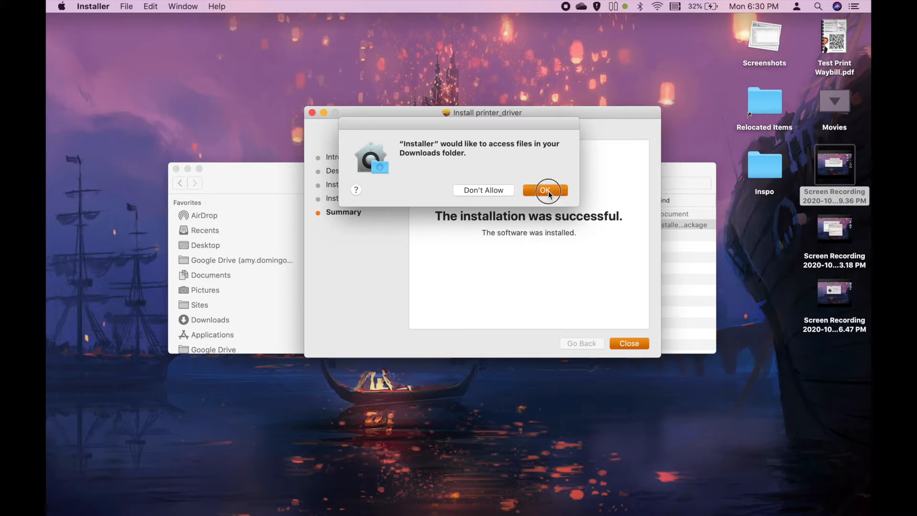
left_click(546, 190)
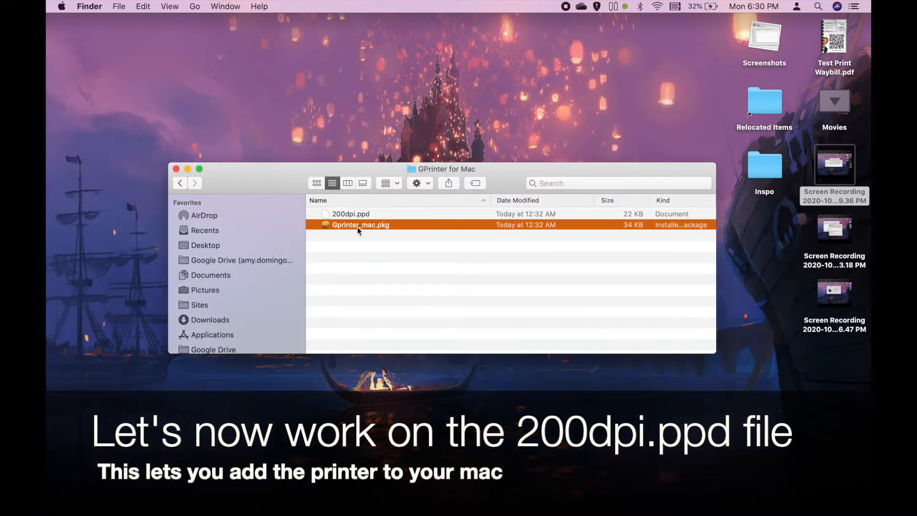
- Select 200dpi.ppd and open a second Finder window via File > New Finder Window
left_click(350, 213)
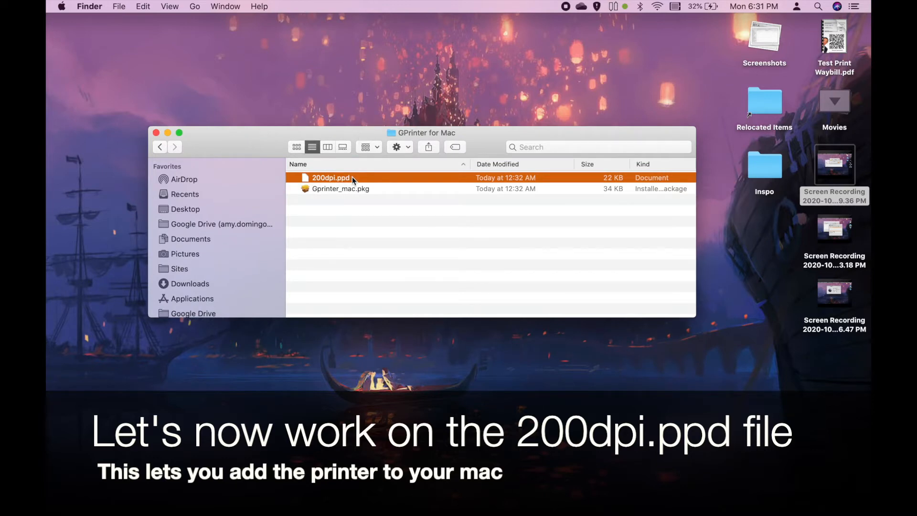
mouse_move(127, 32)
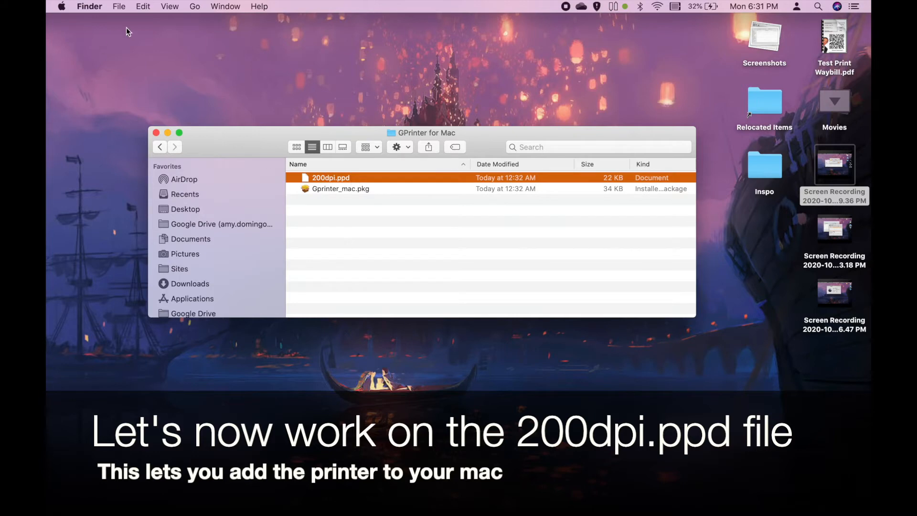
mouse_move(74, 5)
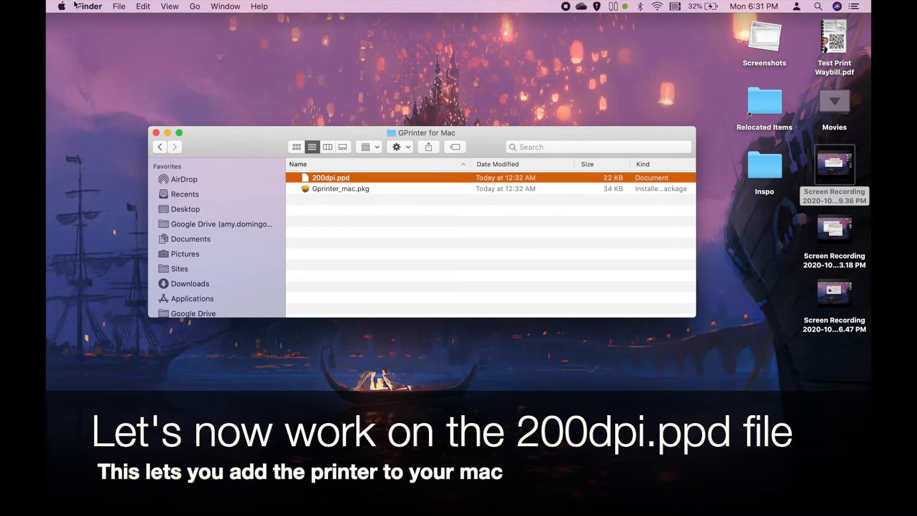
mouse_move(729, 309)
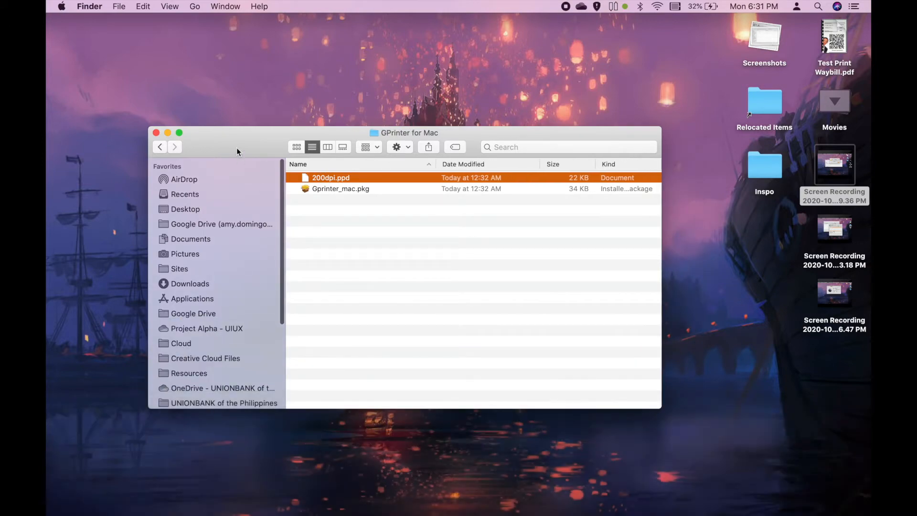
left_click(89, 6)
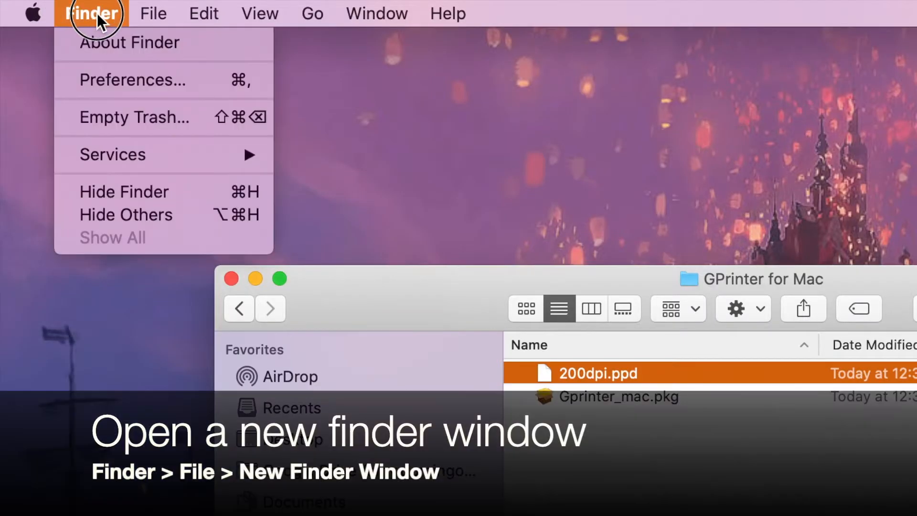
left_click(153, 13)
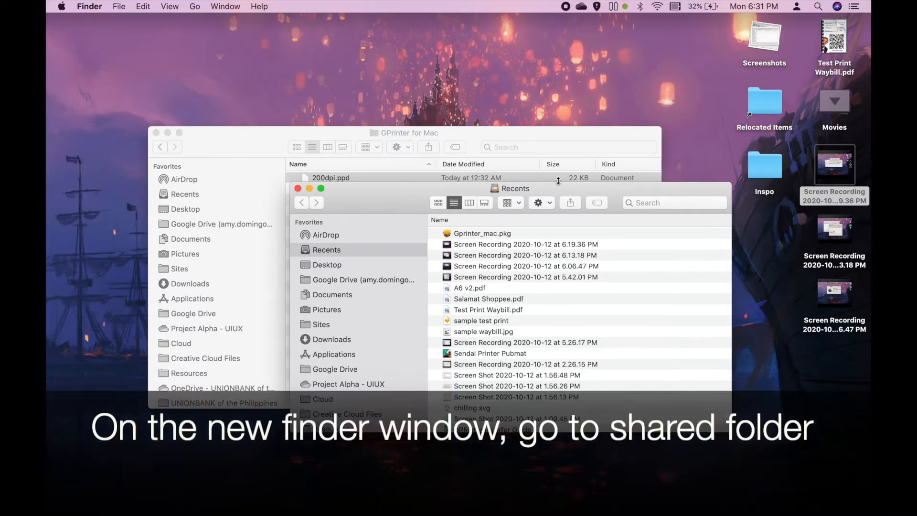
- Go to /Users/Shared, move 200dpi.ppd there and close the GPrinter for Mac window
key("cmd+shift+g")
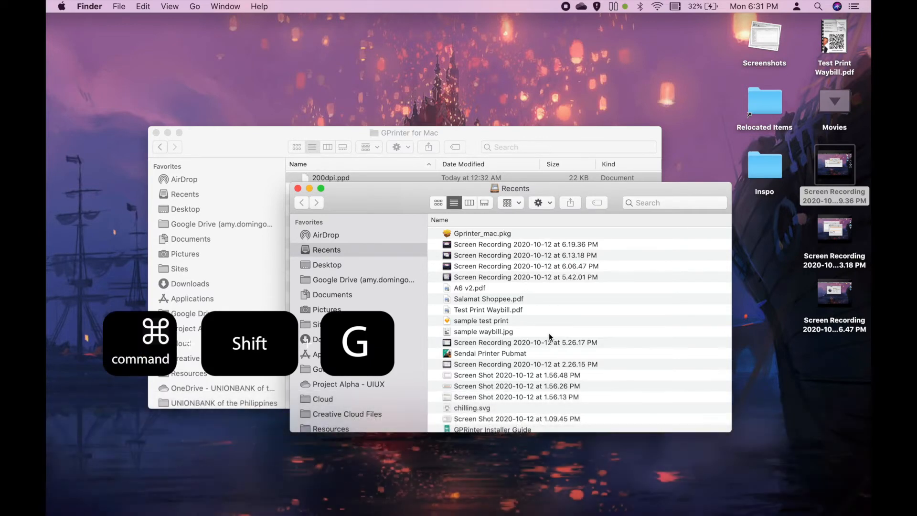
key("cmd+shift+g")
type("/Users")
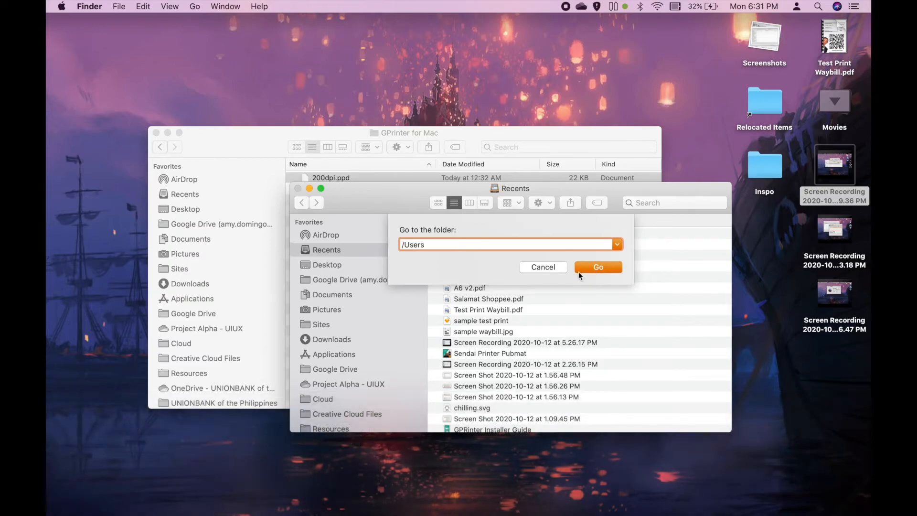
left_click(598, 266)
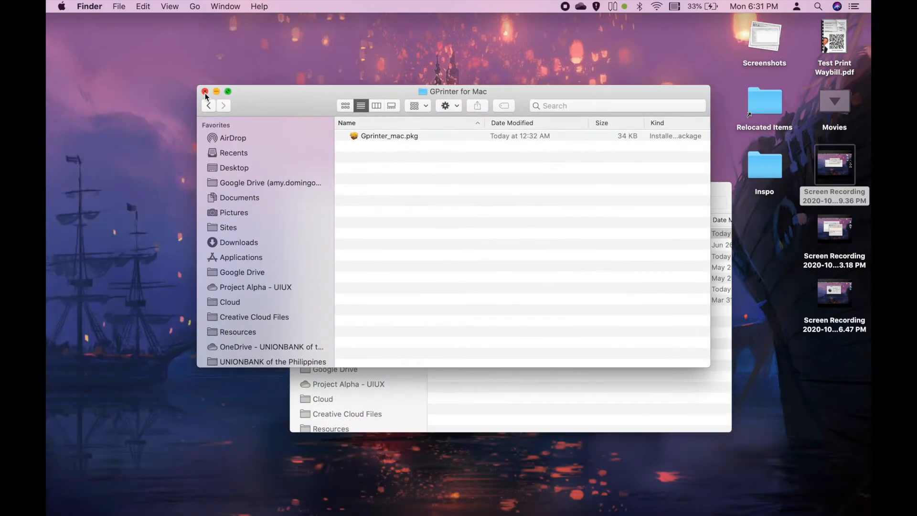
left_click(205, 92)
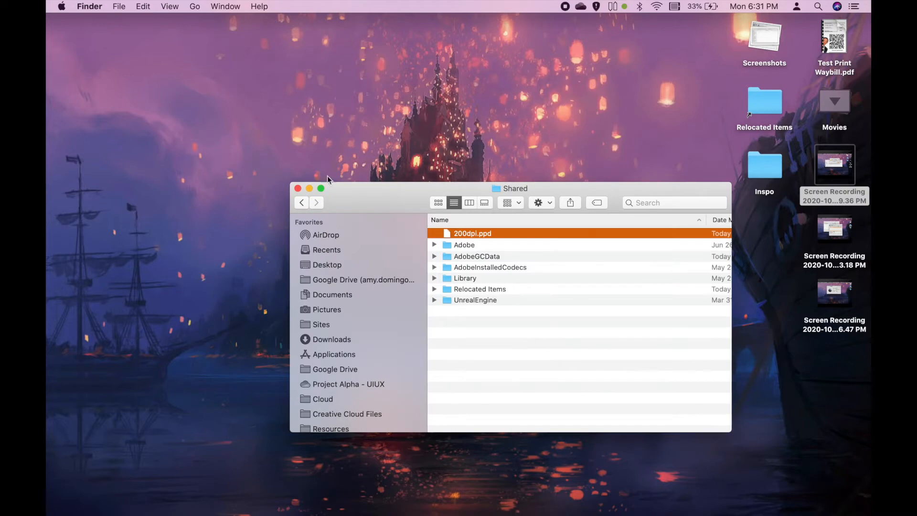
- Open the Printers & Scanners pane of System Preferences from the Apple menu
left_click(61, 7)
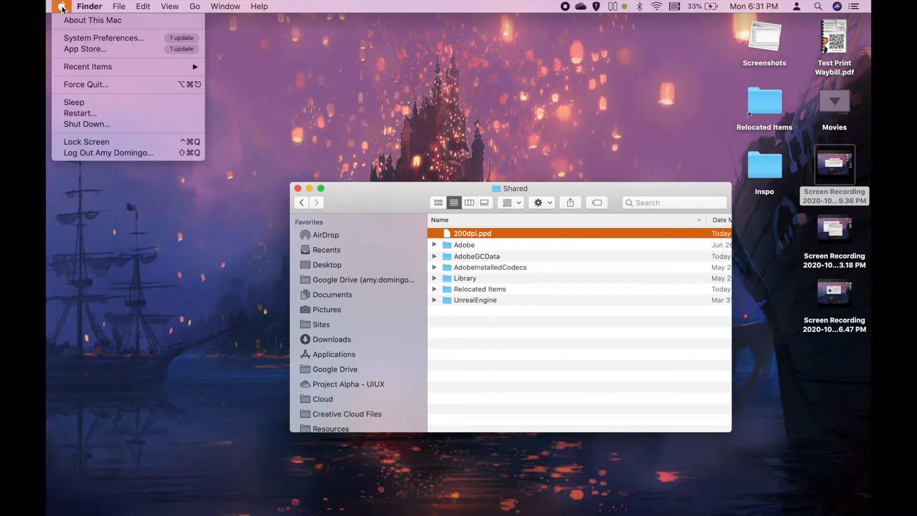
left_click(97, 40)
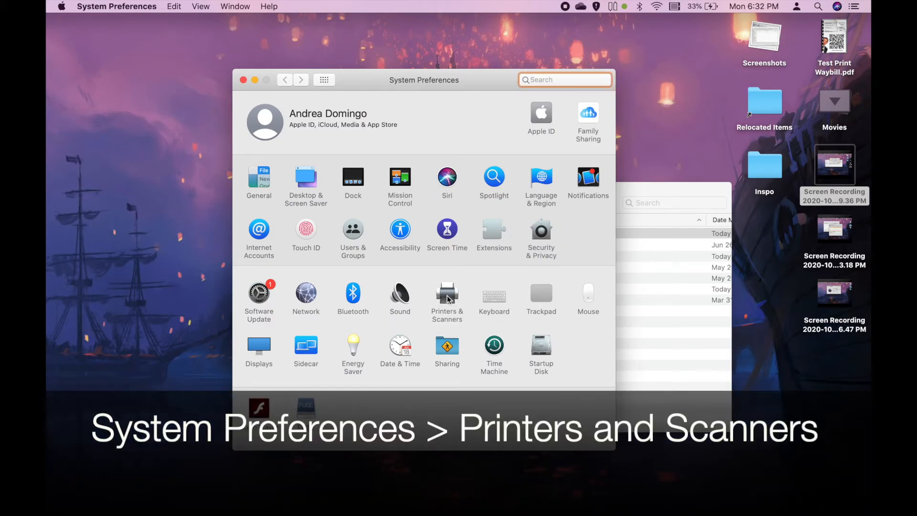
left_click(447, 293)
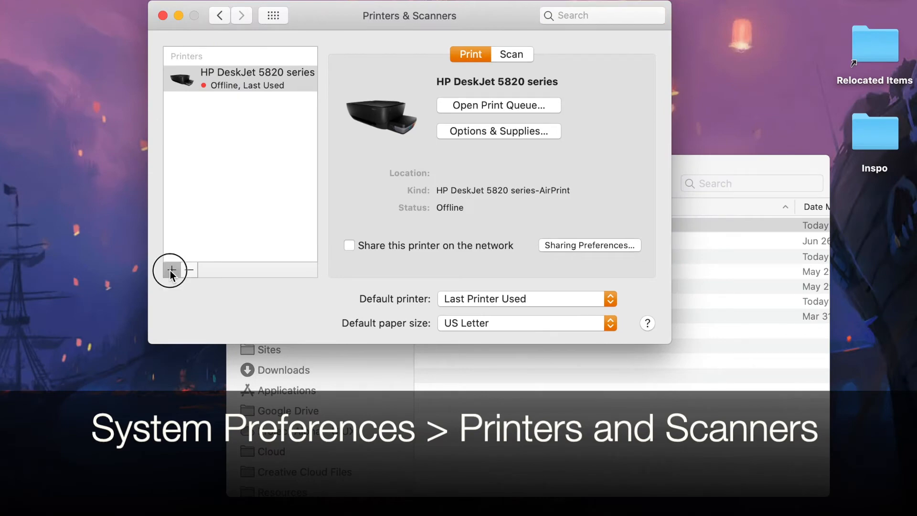
- Add the USB Gprinter GP-1324D and choose Other… to browse for its driver file
left_click(171, 269)
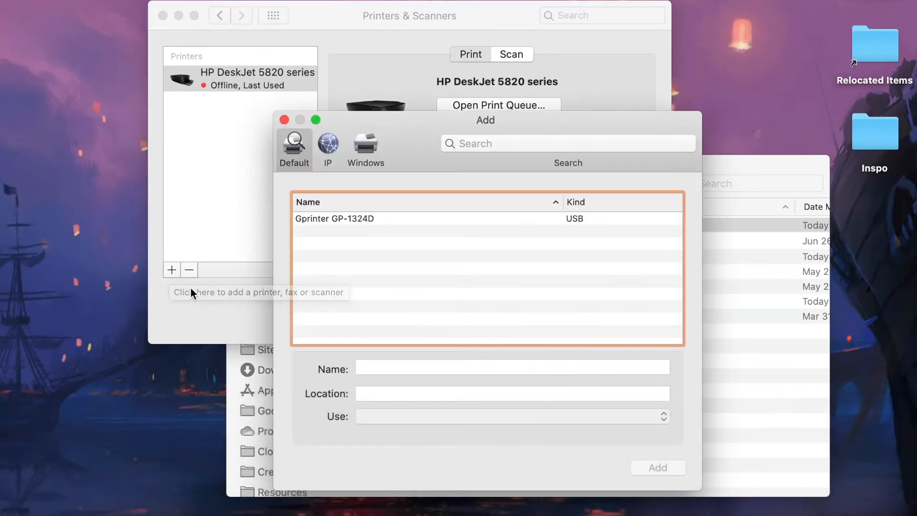
left_click(333, 218)
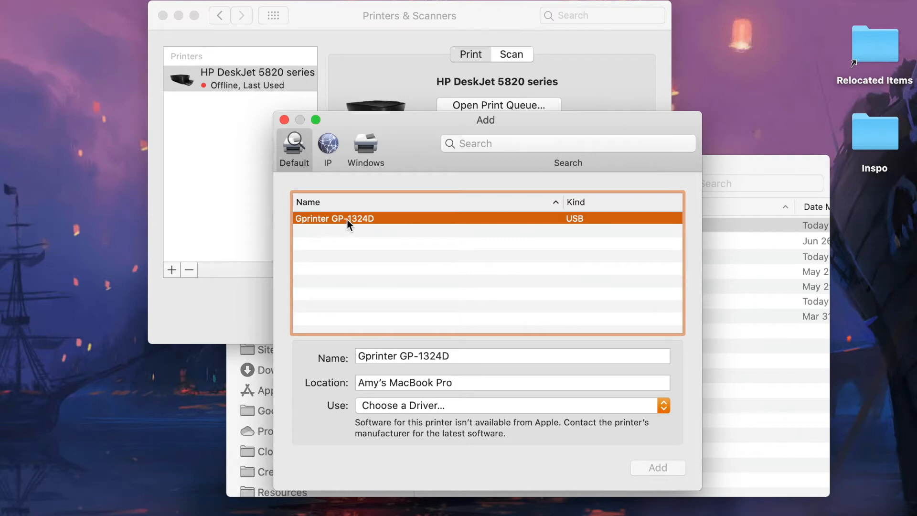
mouse_move(400, 224)
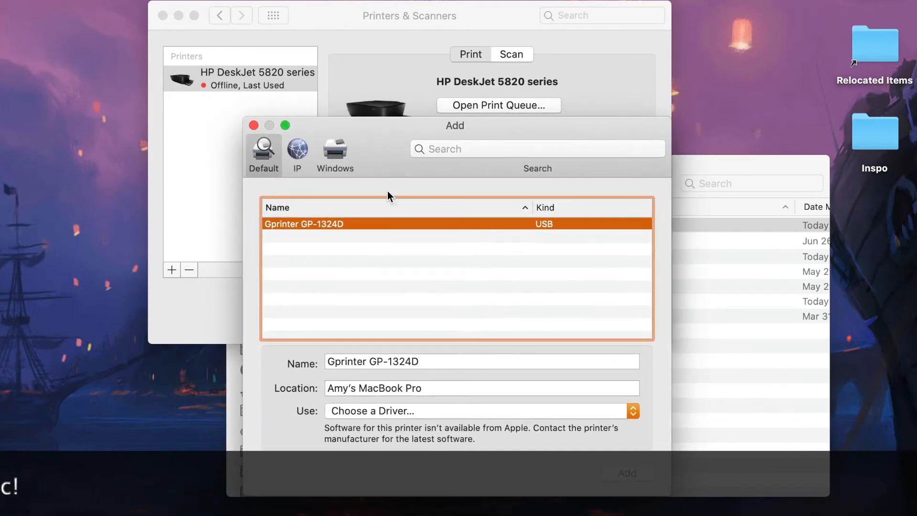
mouse_move(408, 228)
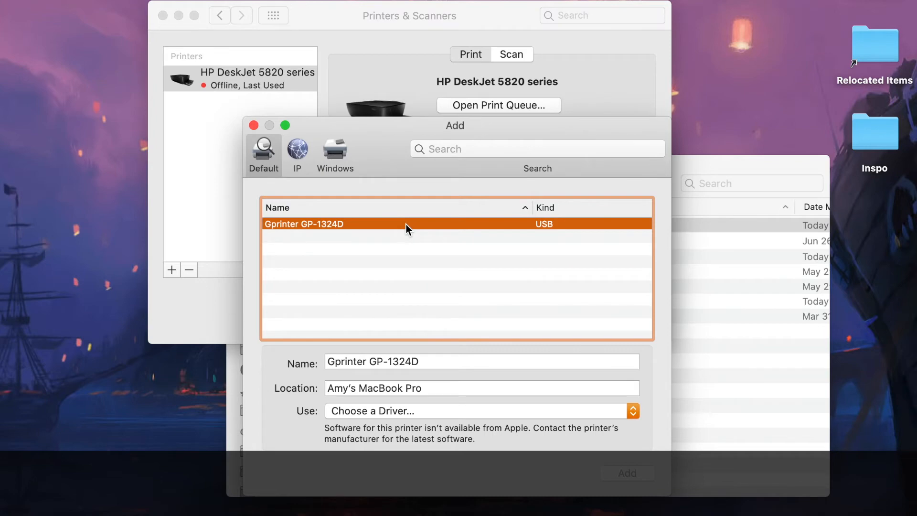
mouse_move(336, 422)
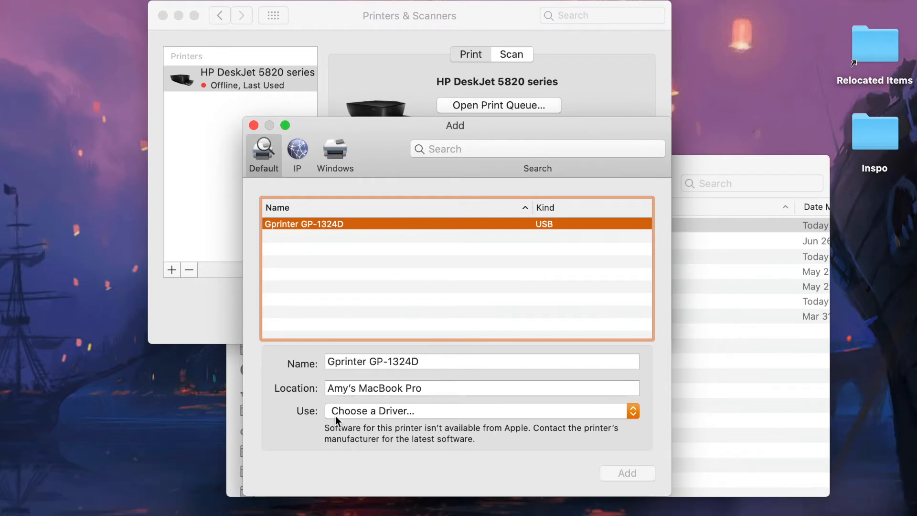
mouse_move(314, 420)
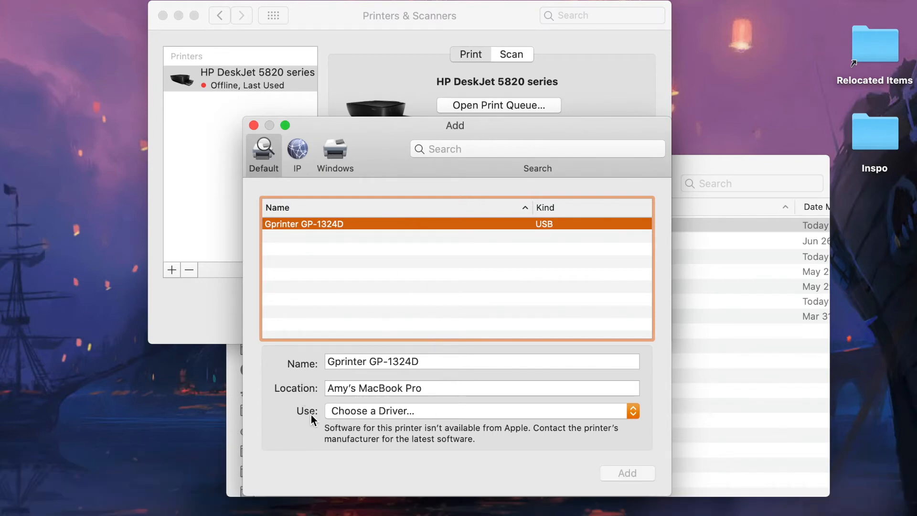
mouse_move(474, 408)
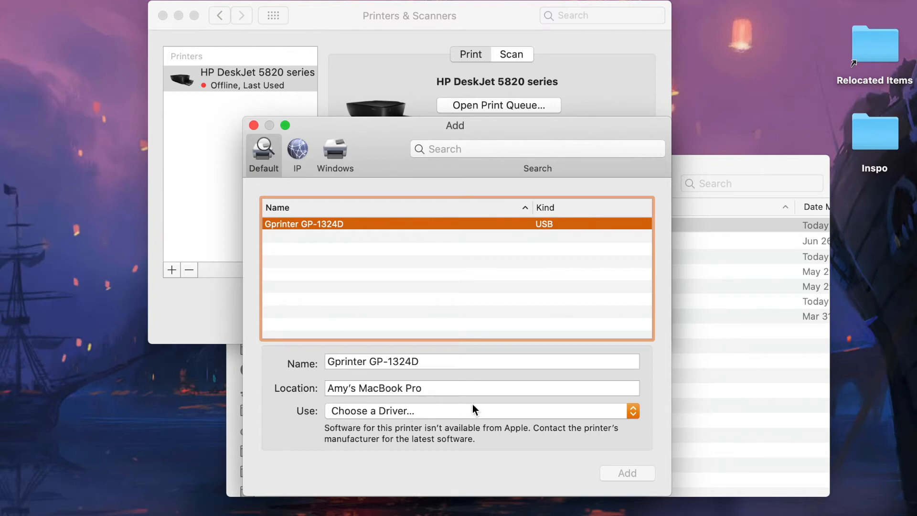
left_click(481, 410)
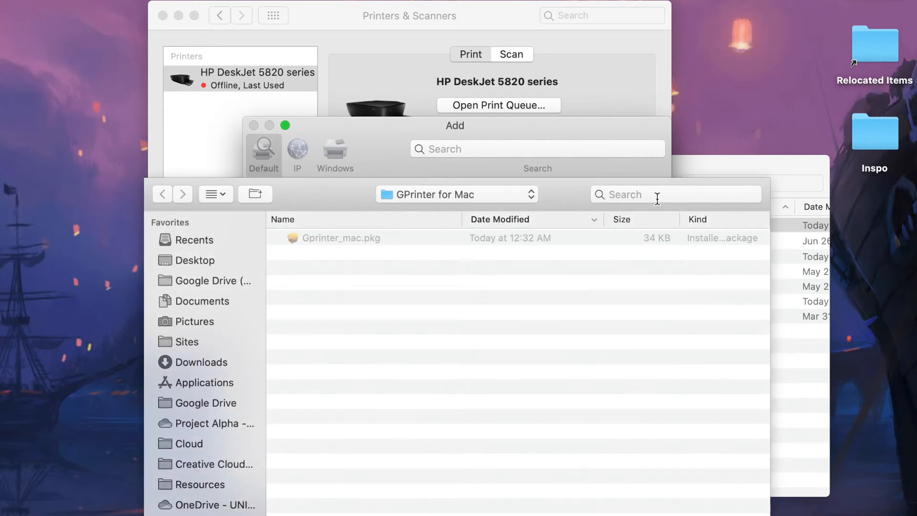
- Search 'ppd' and load 200dpi.ppd from /Users/Shared so the printer uses GP 200dpi
type("ppd")
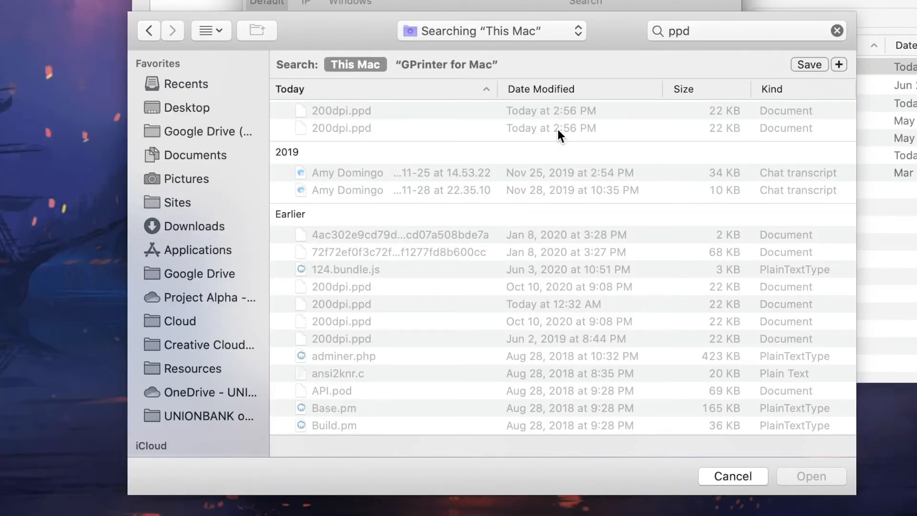
left_click(444, 304)
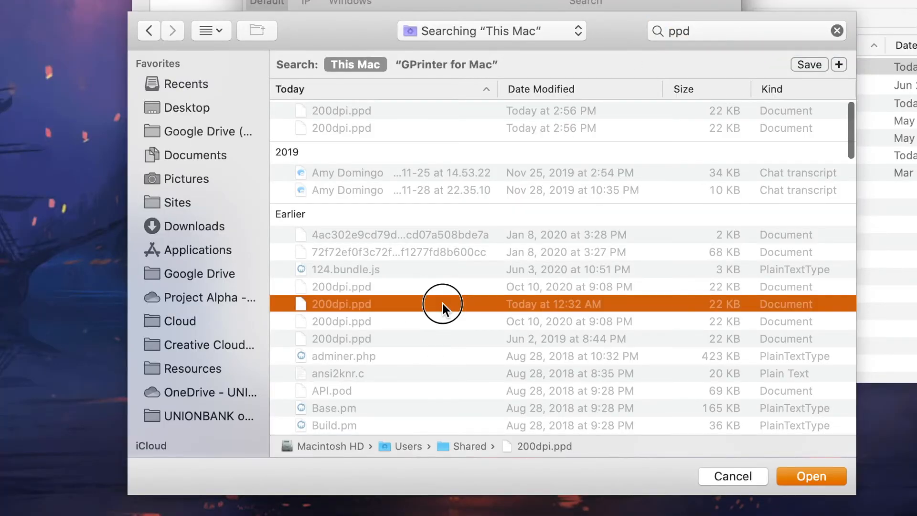
mouse_move(389, 307)
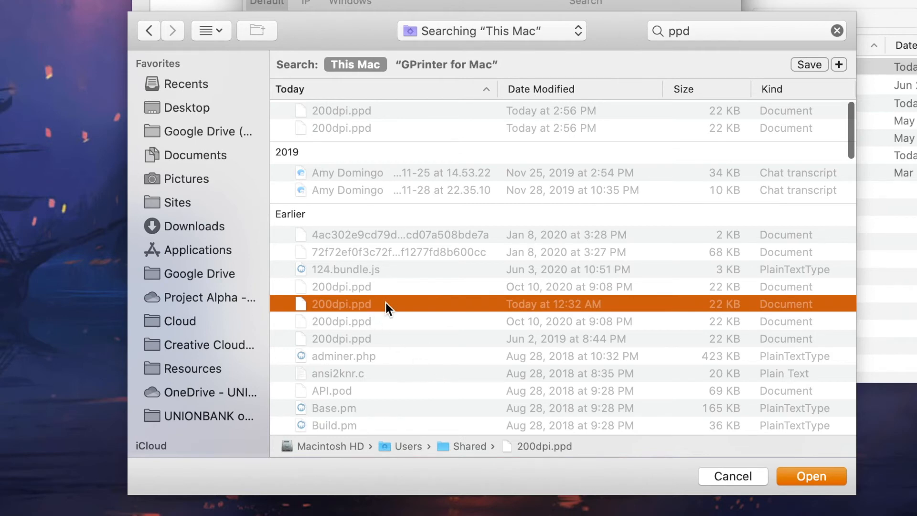
mouse_move(386, 316)
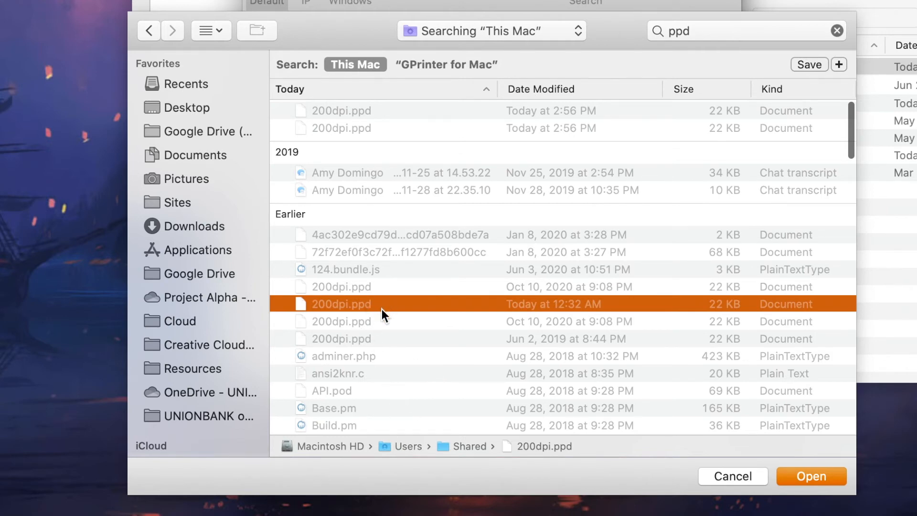
mouse_move(549, 446)
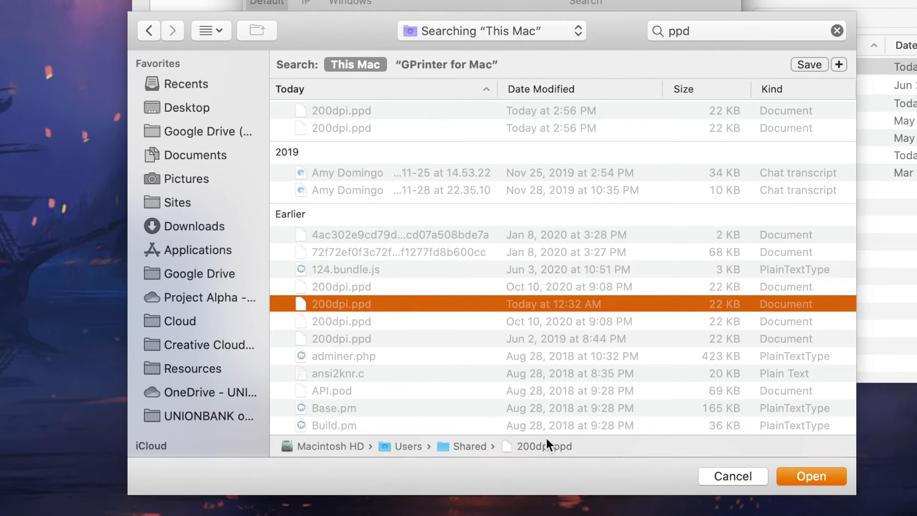
mouse_move(328, 367)
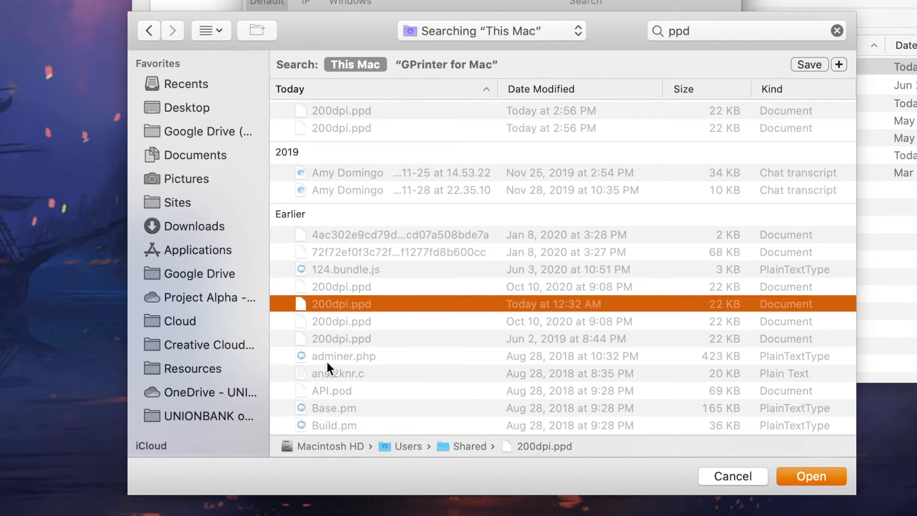
mouse_move(395, 307)
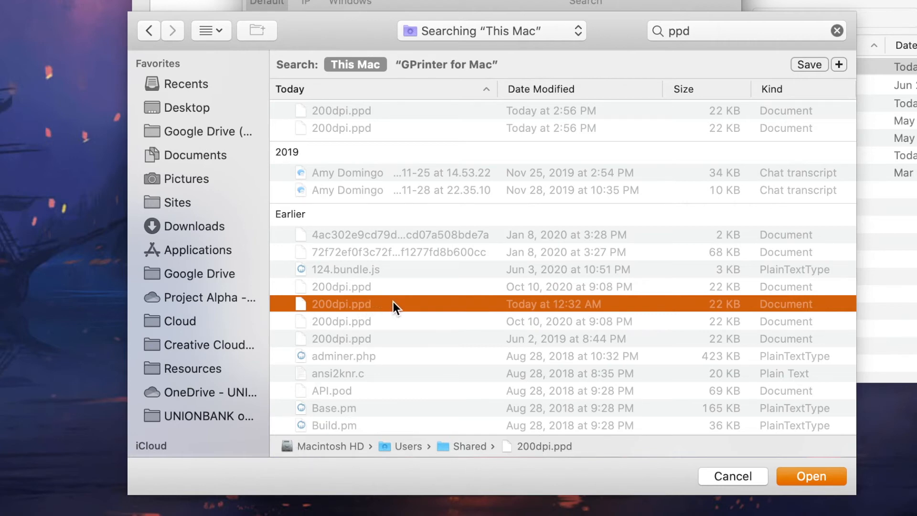
mouse_move(466, 458)
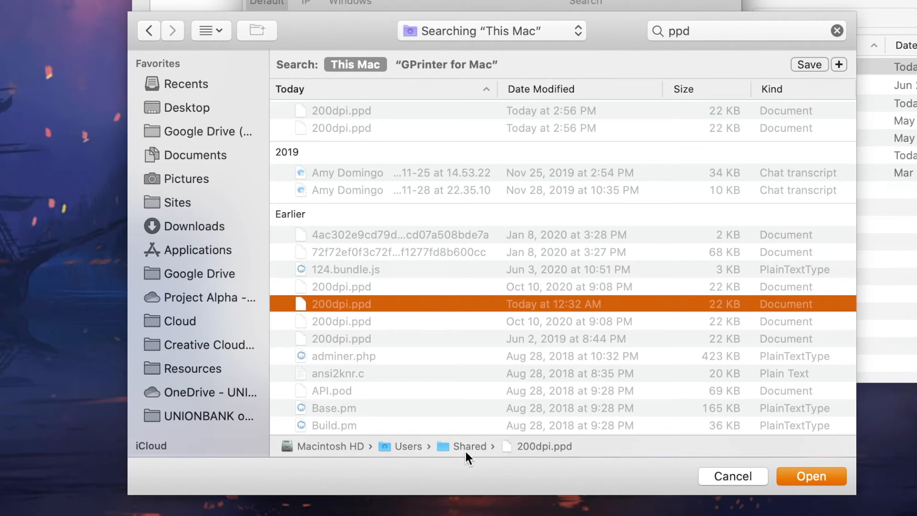
mouse_move(837, 457)
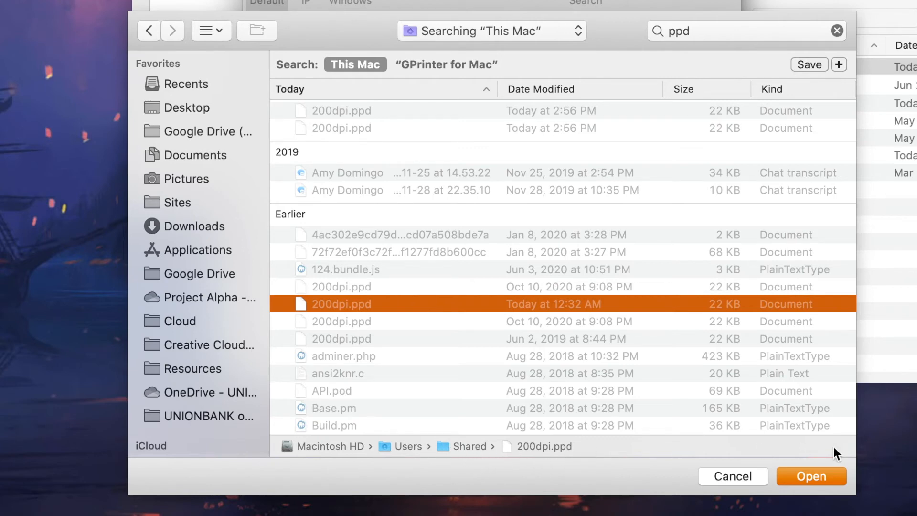
left_click(811, 476)
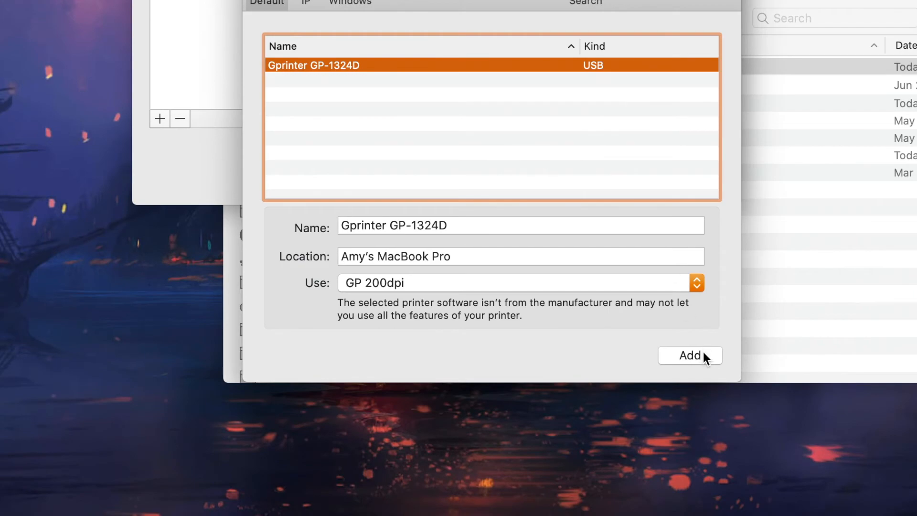
- Confirm Gprinter GP-1324D is listed with kind GP 200dpi, then select Test Print Waybill.pdf
left_click(690, 356)
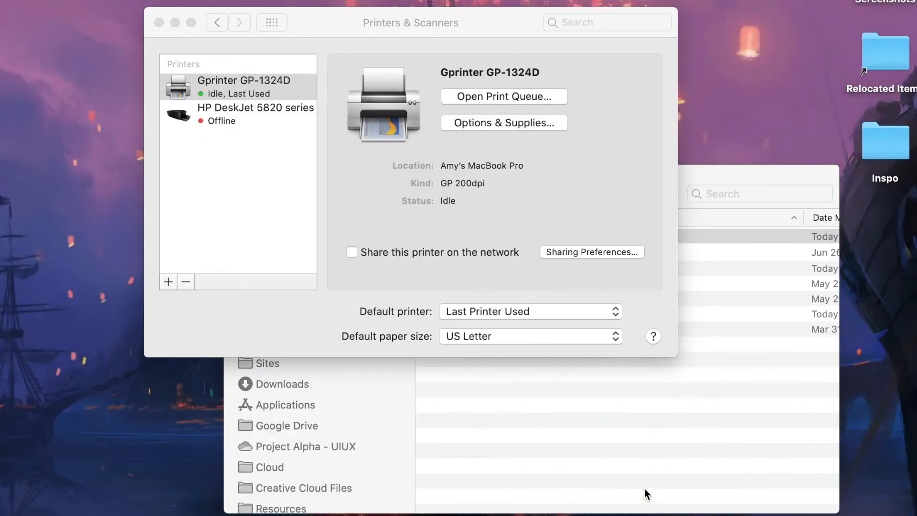
left_click(304, 134)
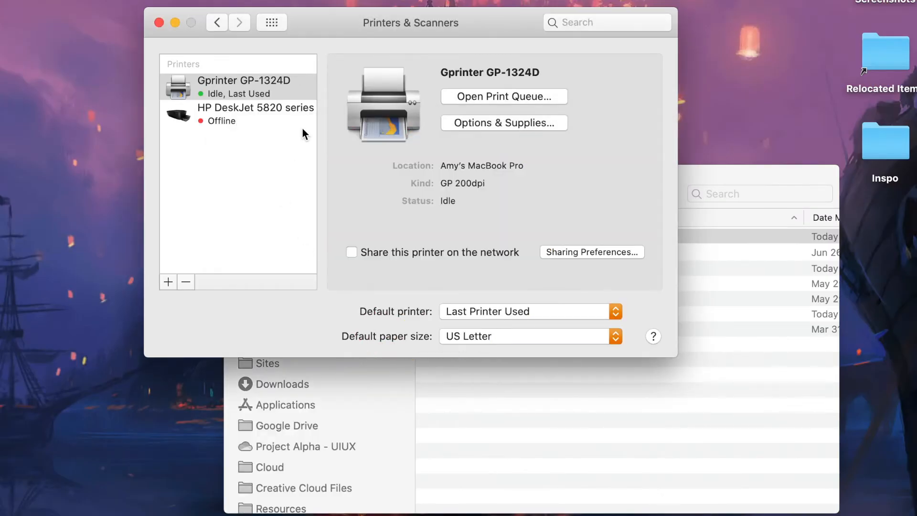
mouse_move(218, 88)
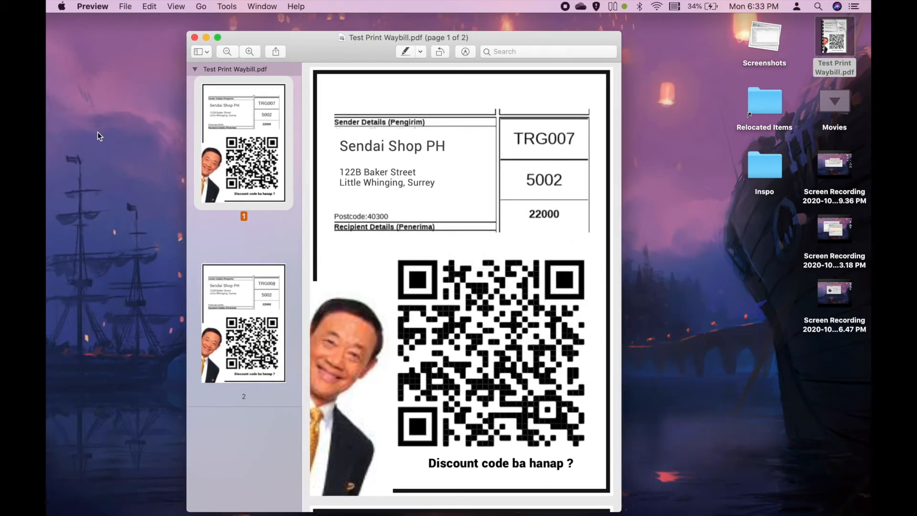
- Bring up the print dialog for Test Print Waybill.pdf via File > Print…
left_click(126, 7)
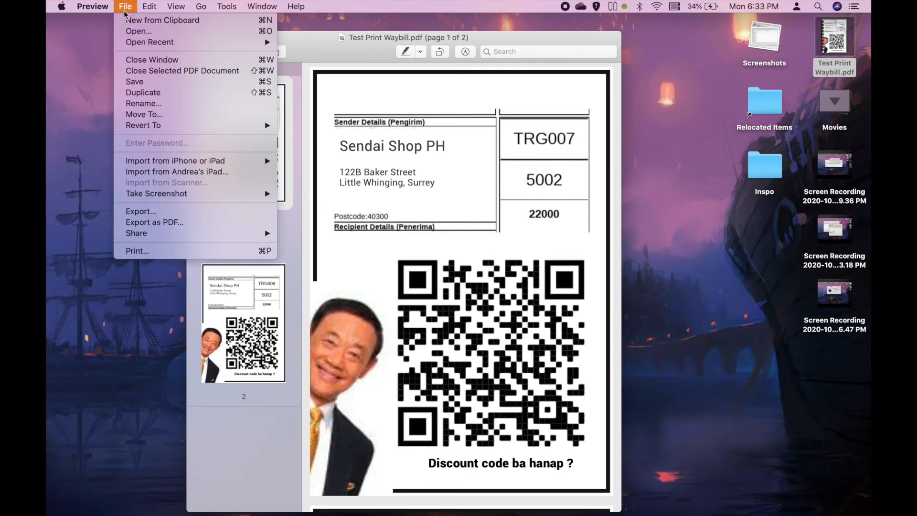
mouse_move(121, 51)
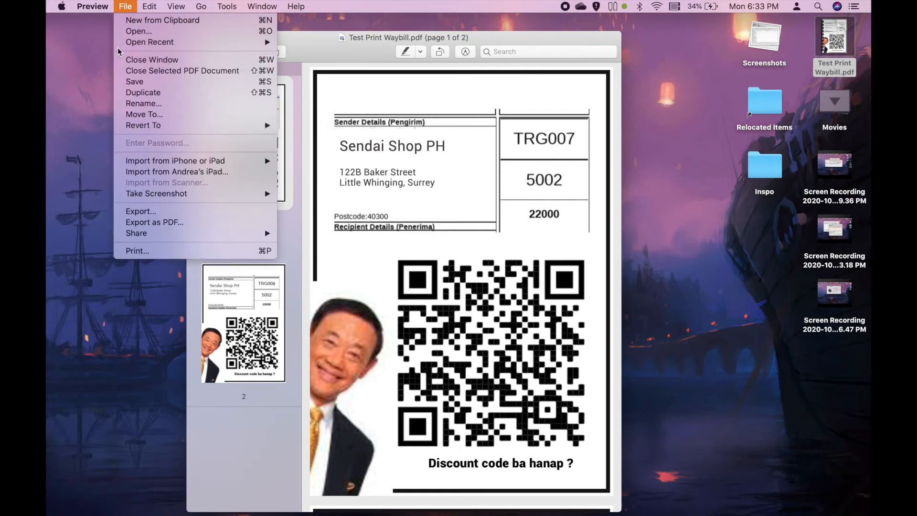
mouse_move(157, 114)
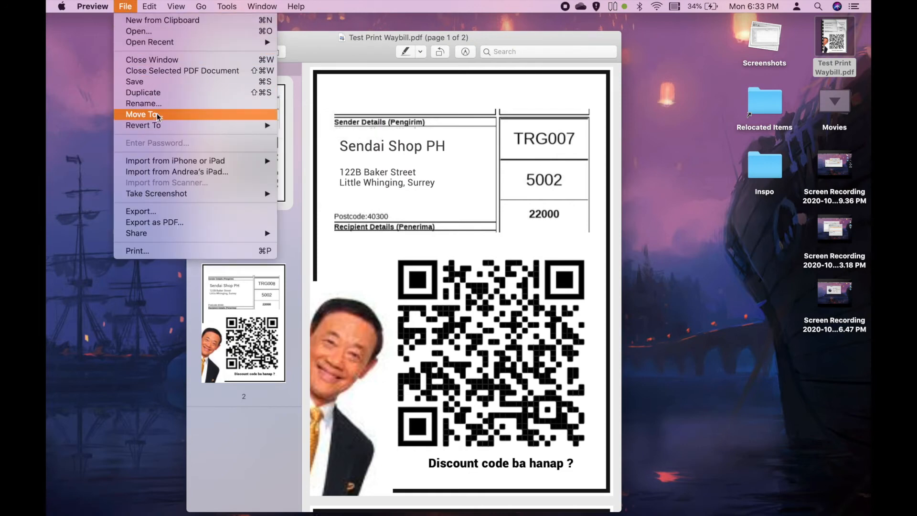
left_click(137, 251)
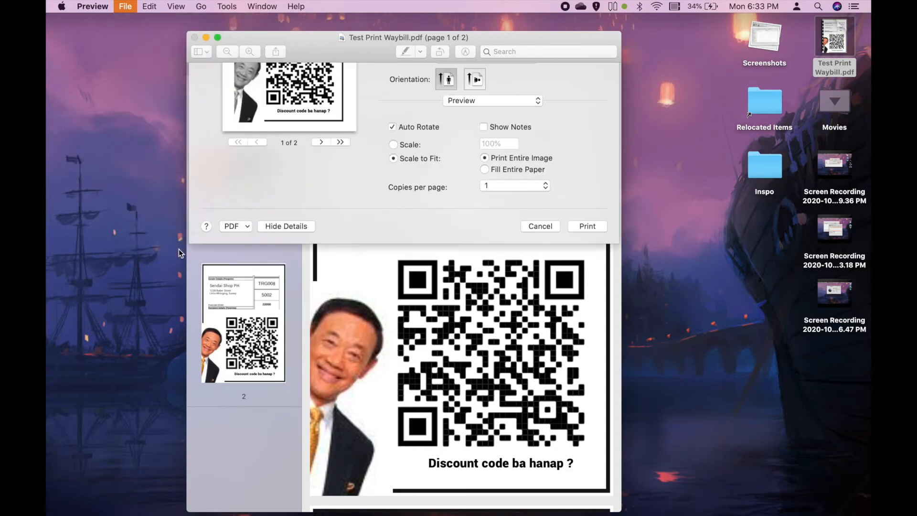
- Show the Paper Size choices with Gprinter GP-1324D as the selected printer
left_click(286, 225)
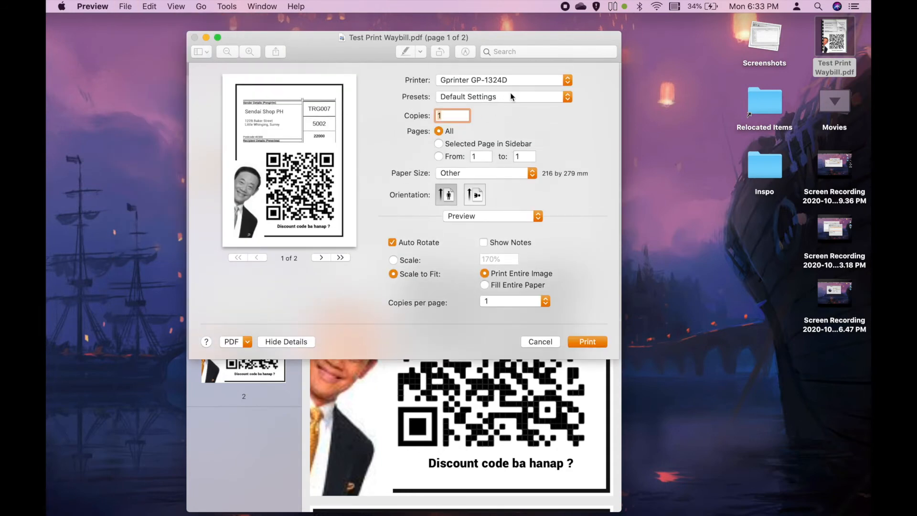
mouse_move(459, 84)
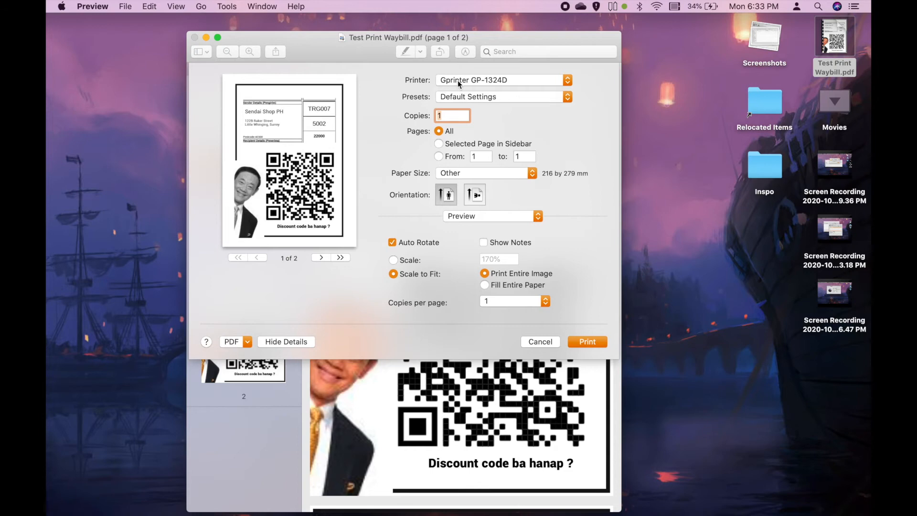
mouse_move(510, 86)
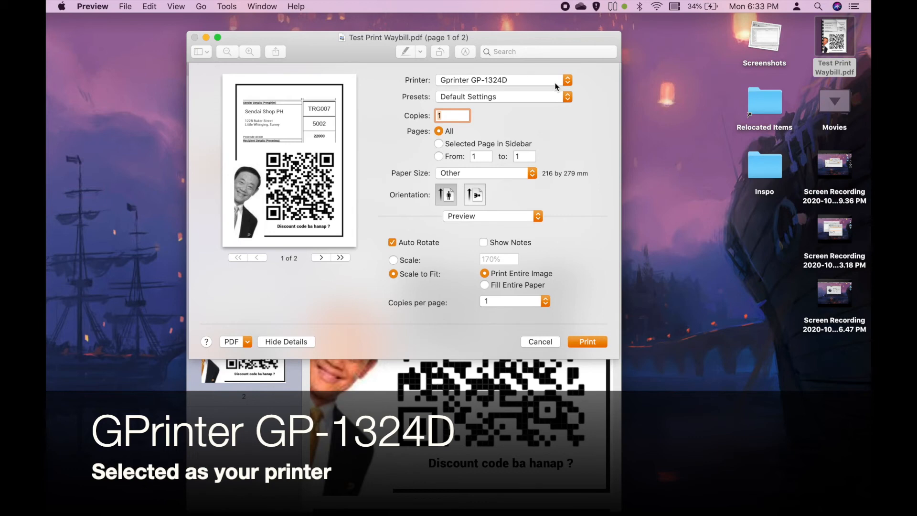
mouse_move(446, 171)
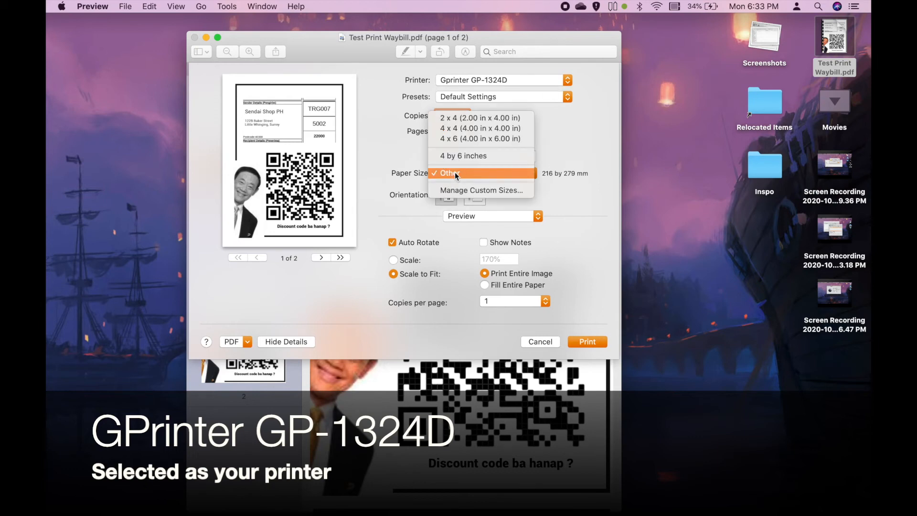
mouse_move(480, 128)
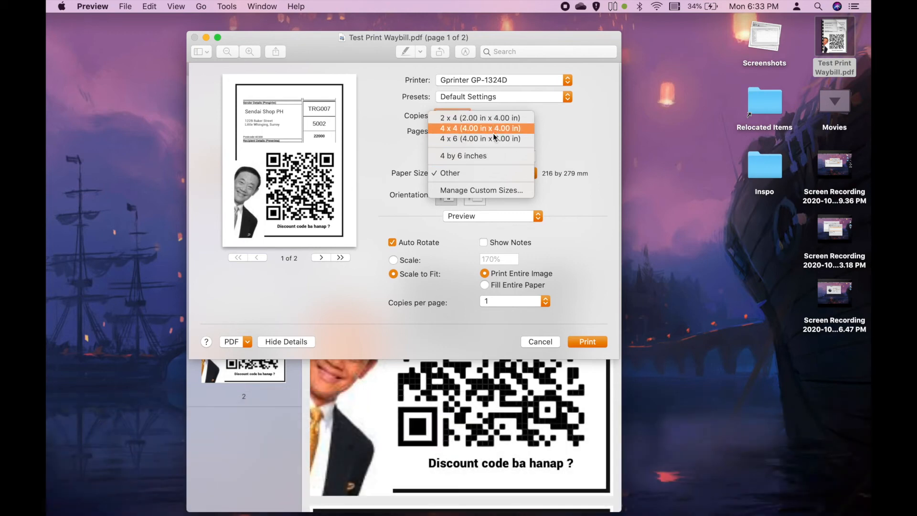
mouse_move(480, 139)
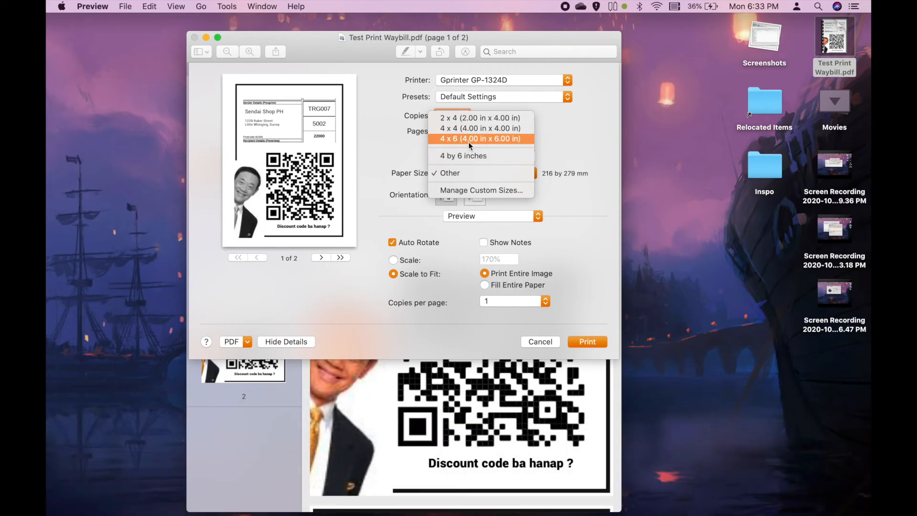
mouse_move(469, 156)
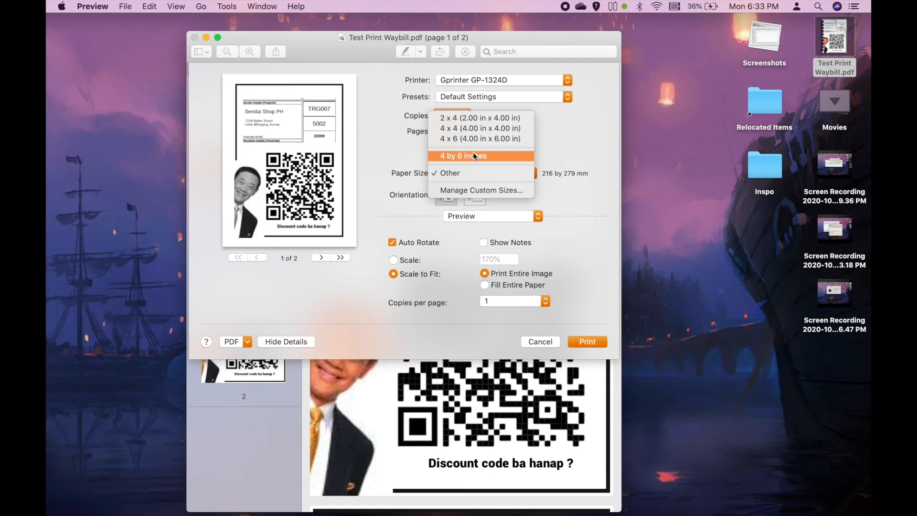
mouse_move(480, 190)
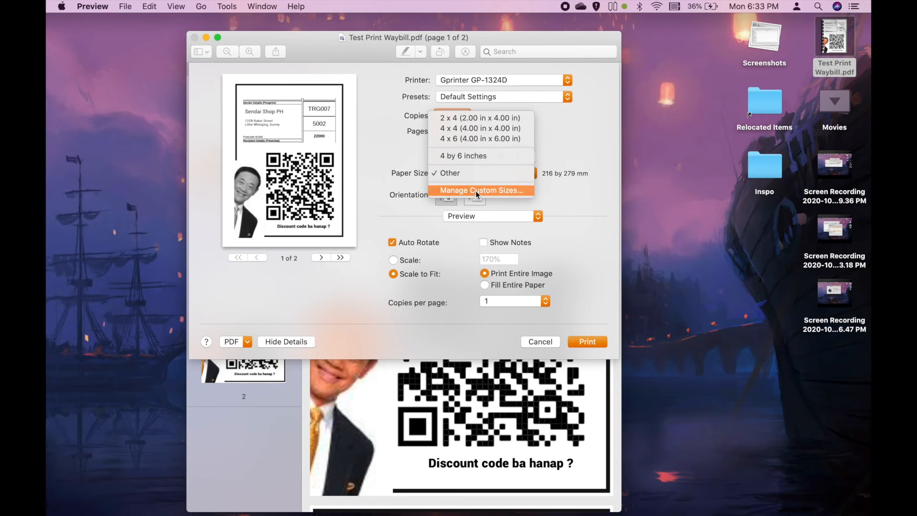
- Add a custom paper size 101.6 × 152.4 mm named '4 by 6 inches' in Manage Custom Sizes
left_click(481, 190)
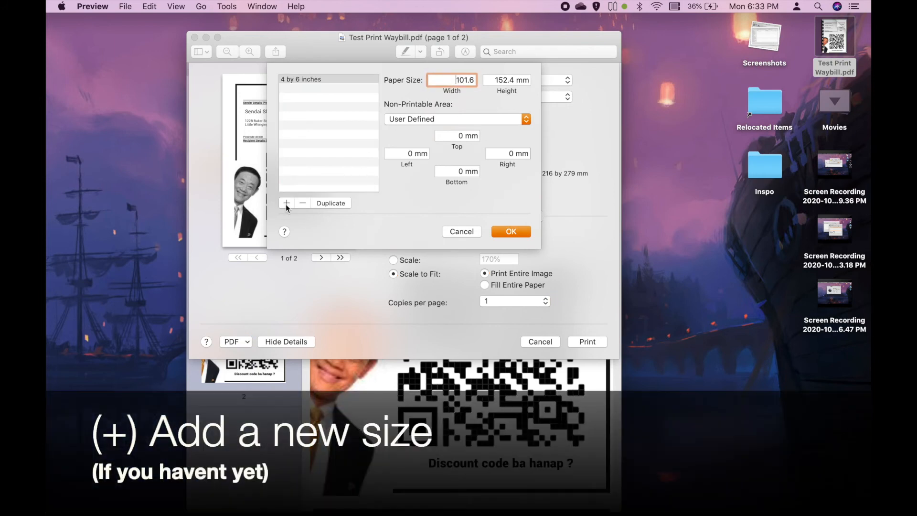
left_click(285, 202)
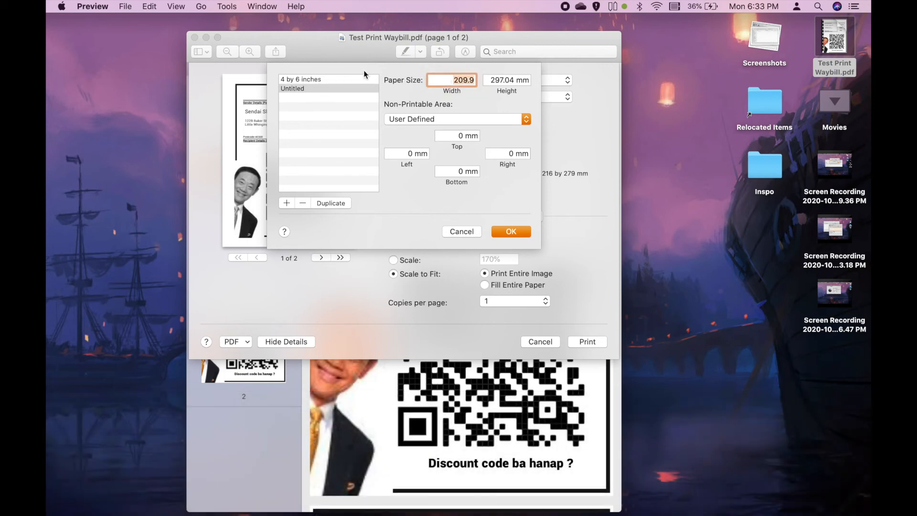
type("101.6 mm")
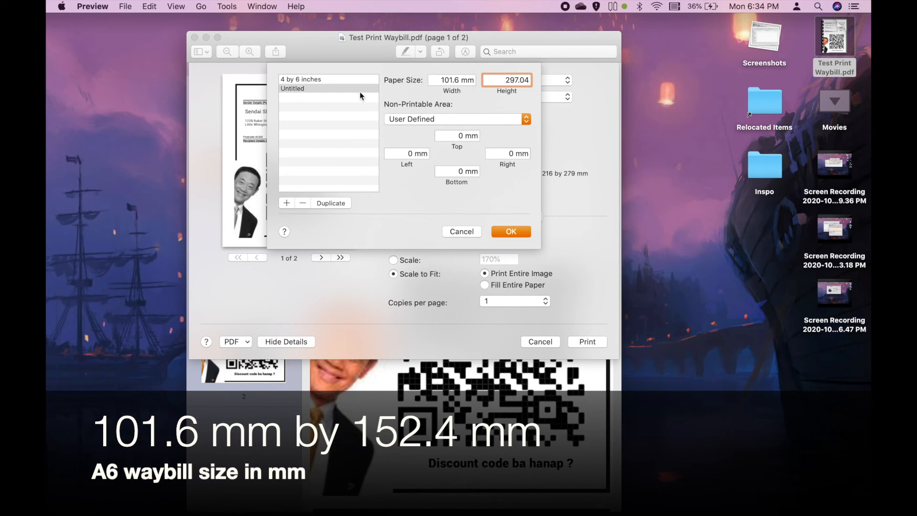
left_click(301, 80)
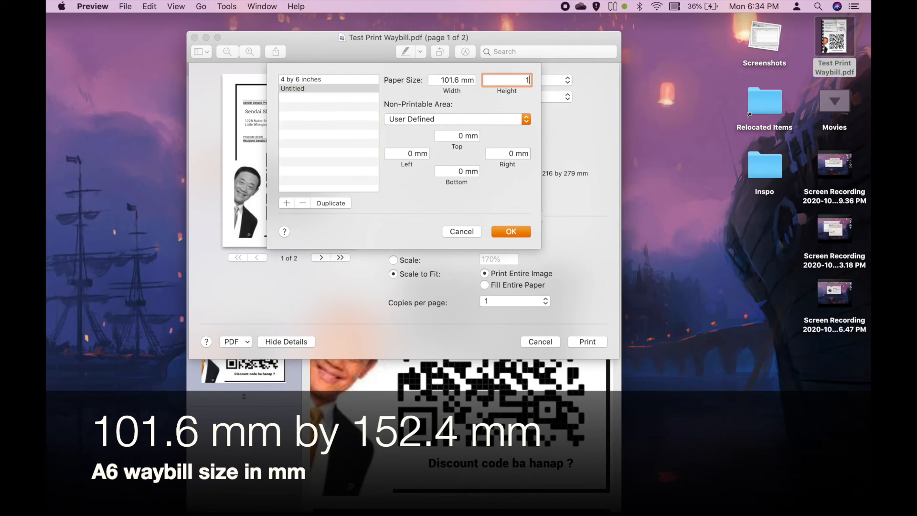
type("152.4")
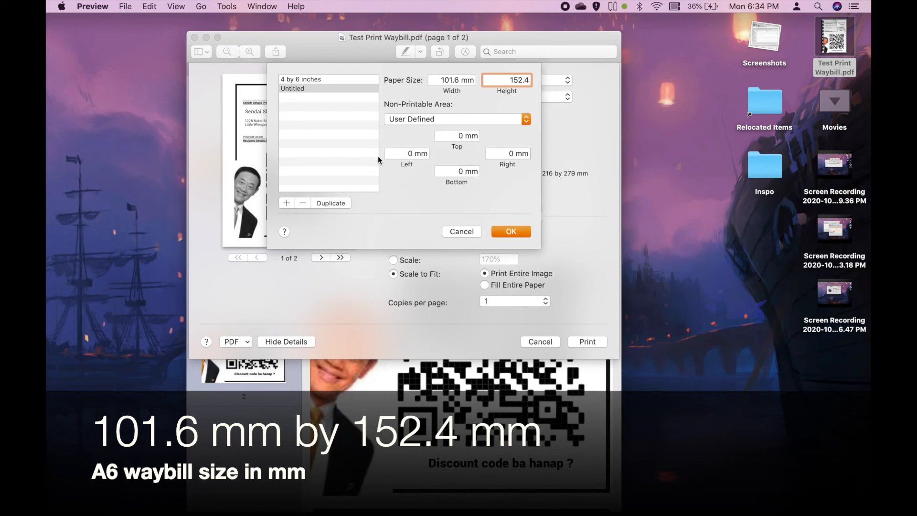
left_click(329, 88)
type("4")
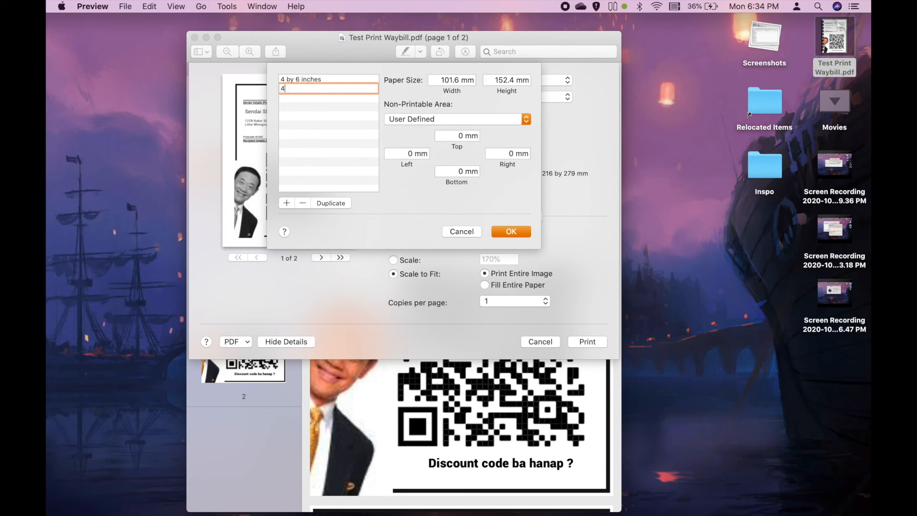
type("by")
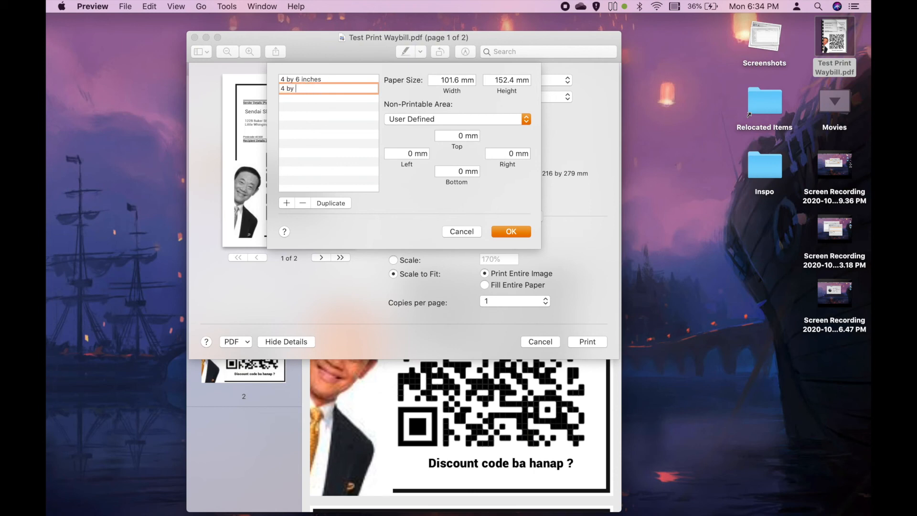
type("6 u")
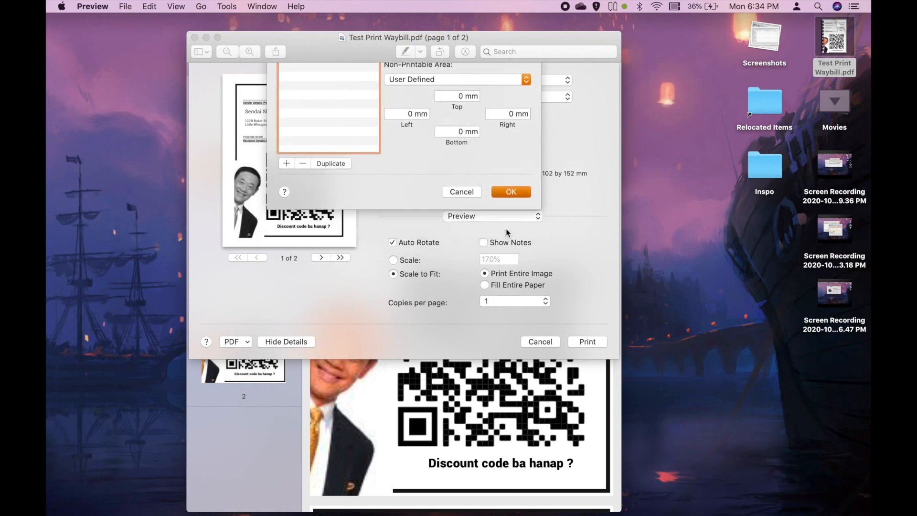
- Confirm the 4 by 6 inches v2 size and send the waybill to the Gprinter GP-1324D
left_click(510, 192)
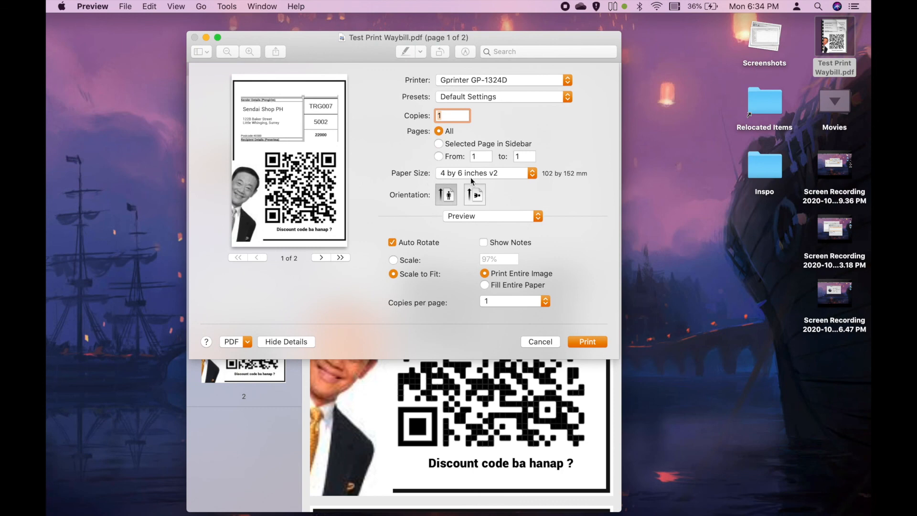
mouse_move(480, 265)
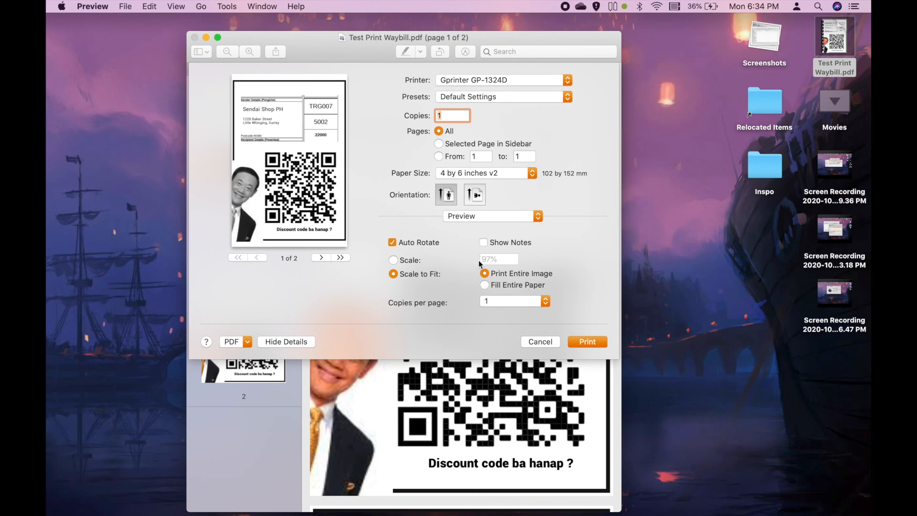
mouse_move(588, 350)
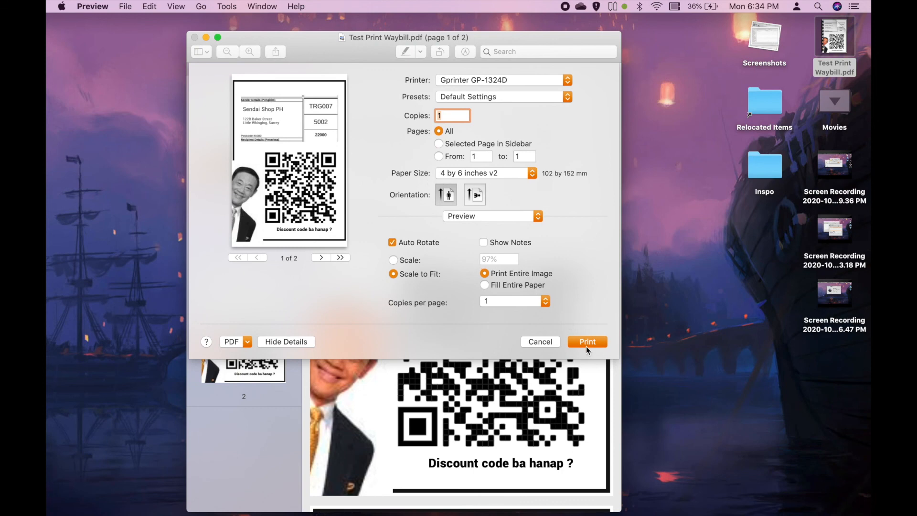
left_click(587, 342)
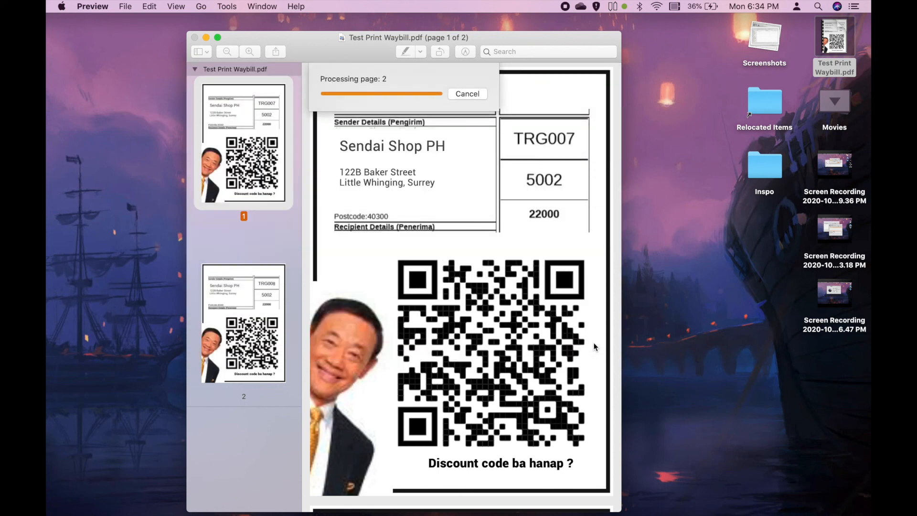